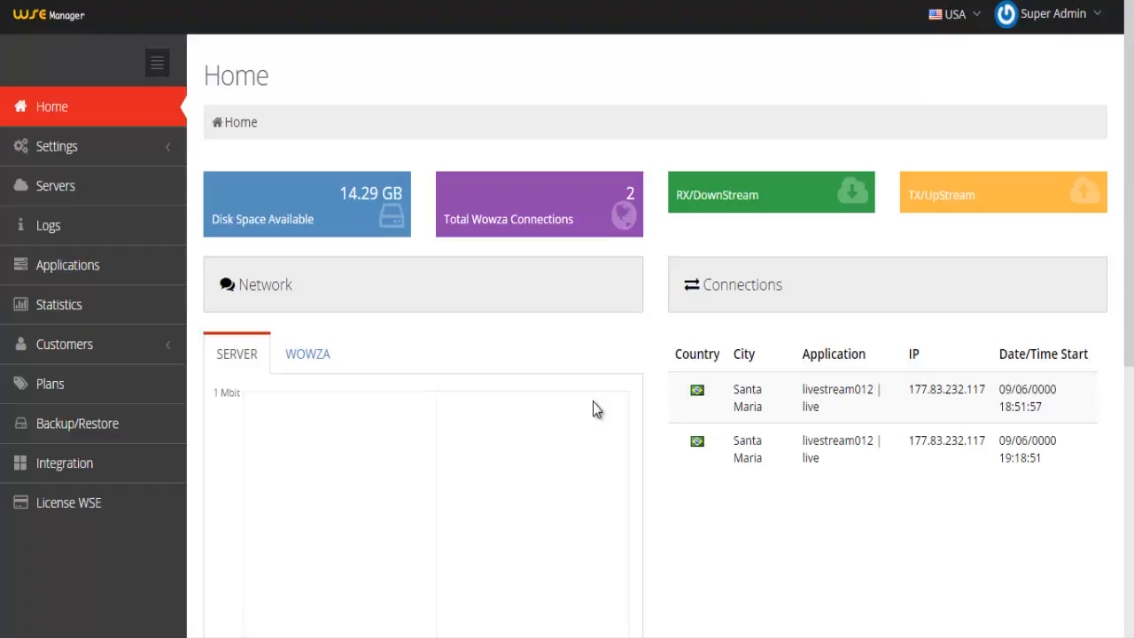
- Go to Applications in the sidebar and enter the livestream012 application's overview
click(68, 265)
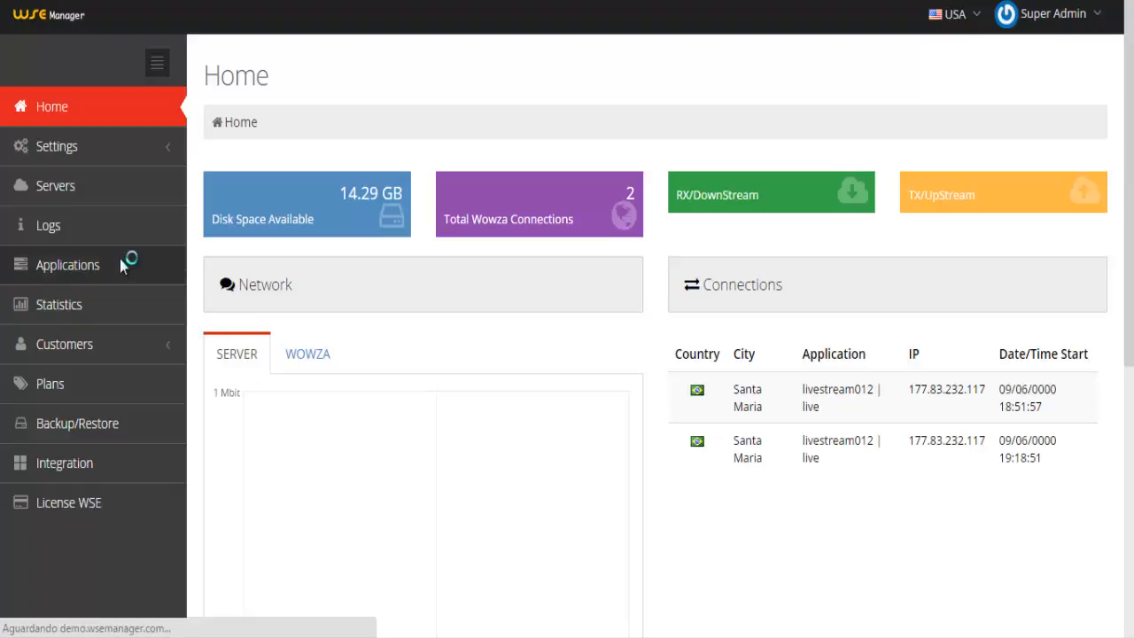
mouse_move(120, 266)
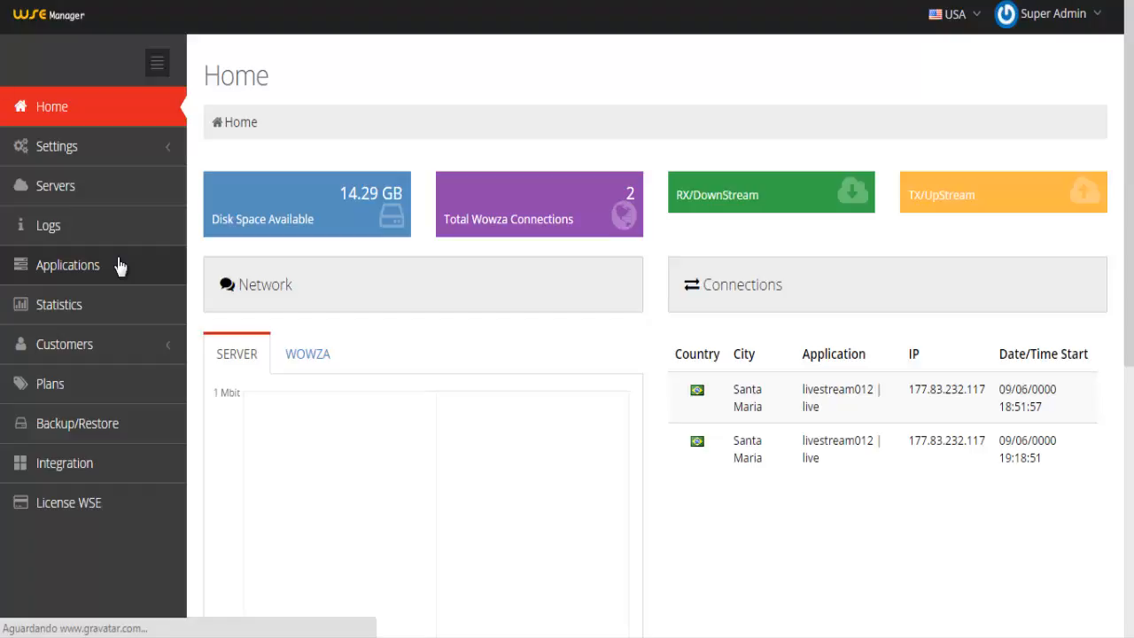
click(68, 265)
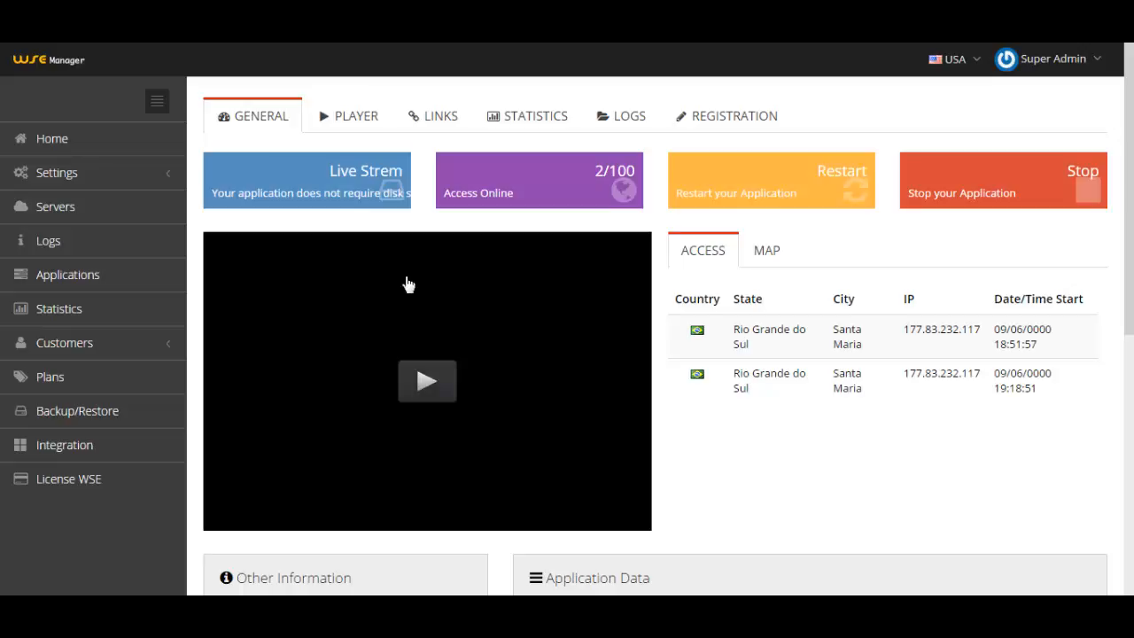
mouse_move(333, 188)
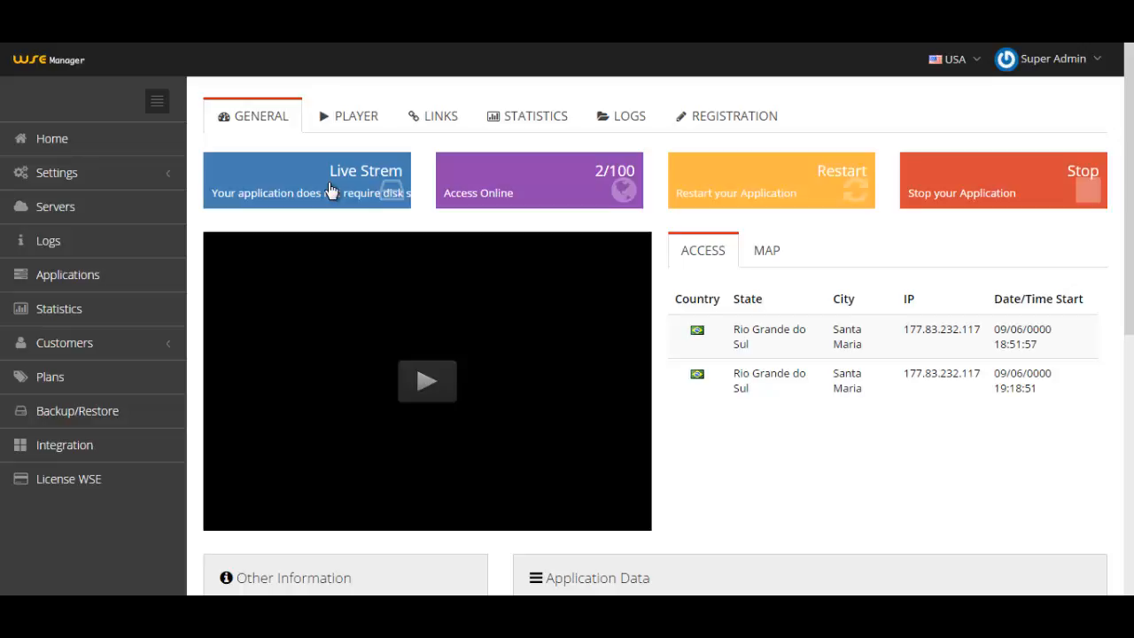
mouse_move(695, 450)
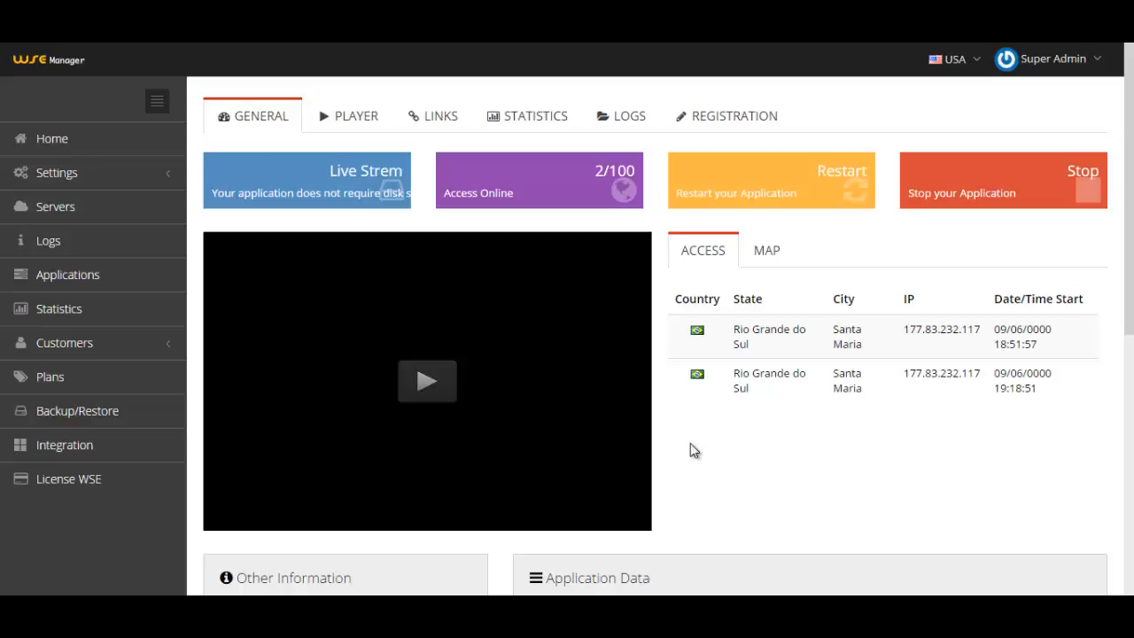
mouse_move(542, 193)
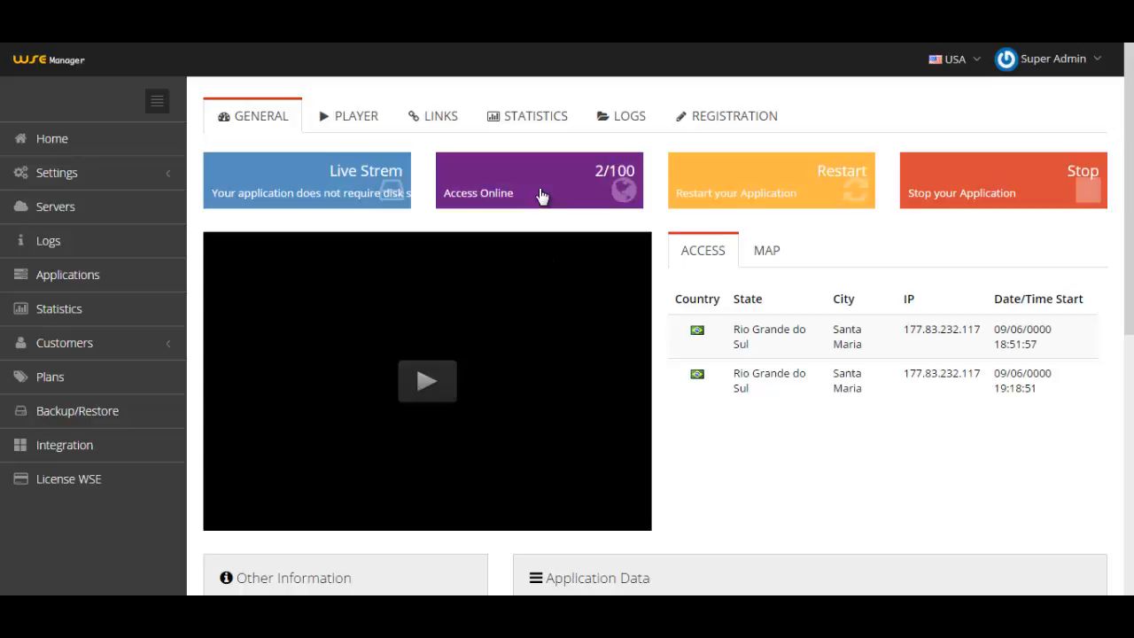
mouse_move(571, 198)
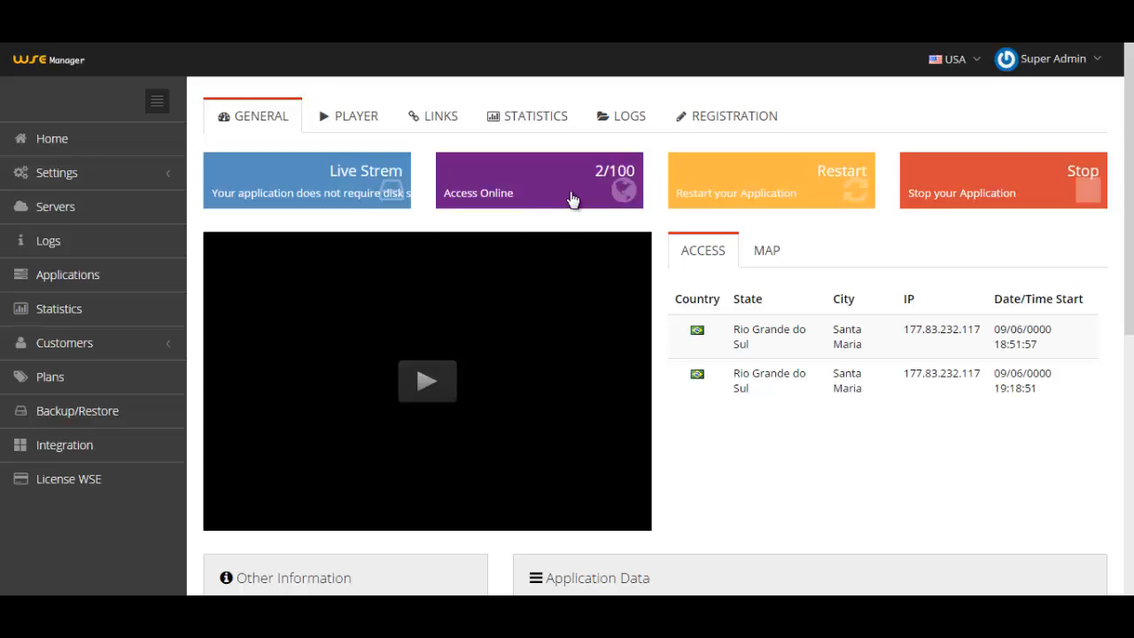
mouse_move(594, 193)
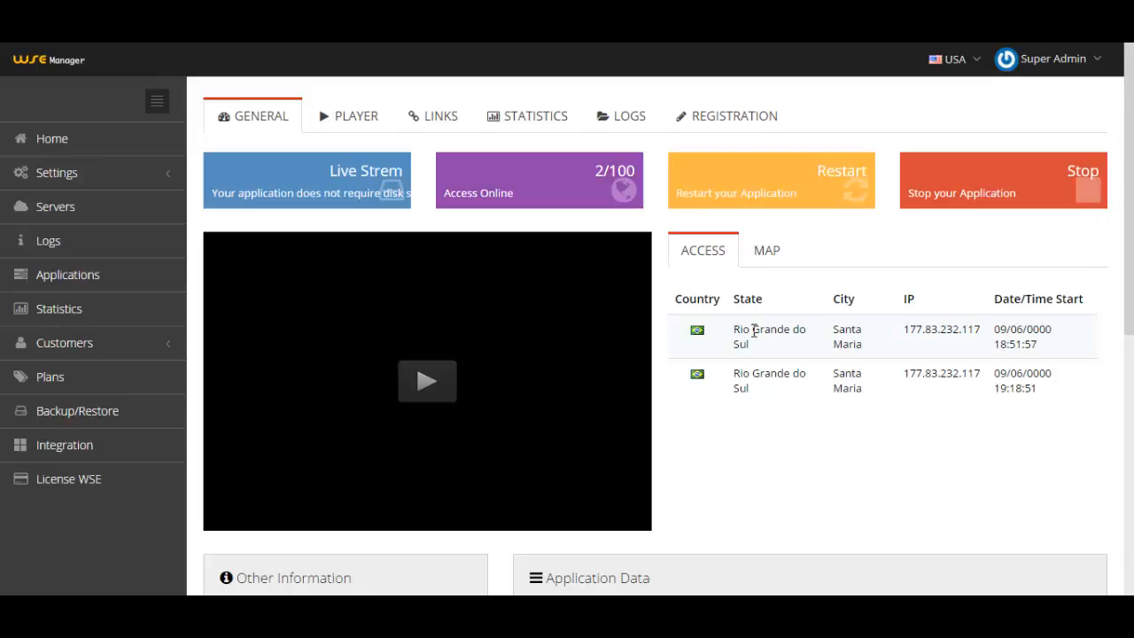
mouse_move(765, 255)
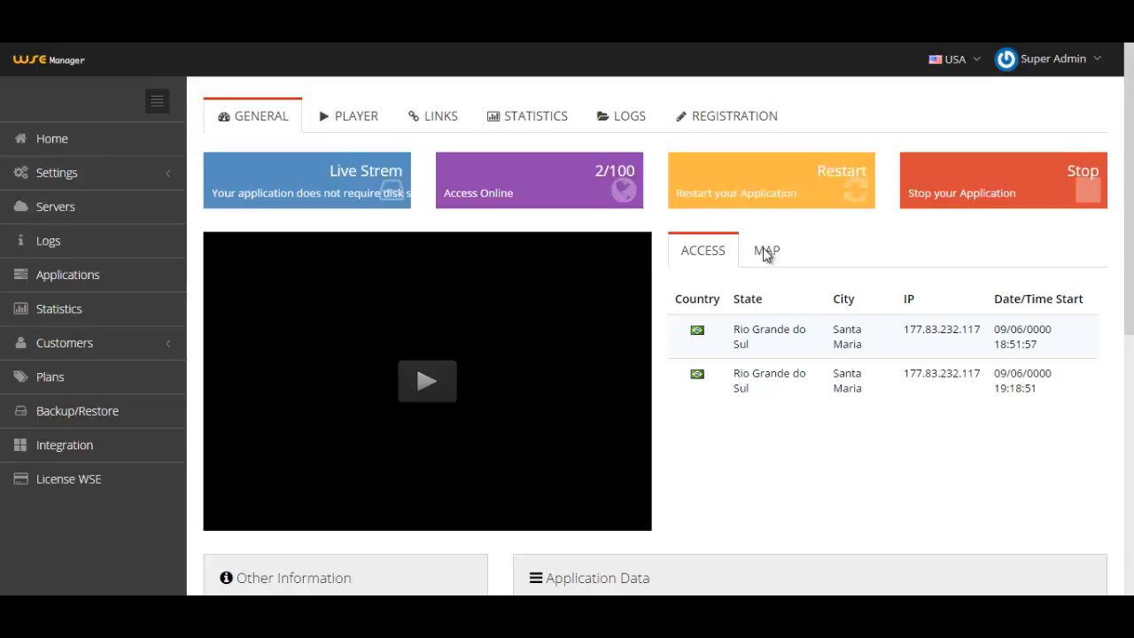
- Switch the connections view to the MAP and review Application Data and Live Encoder data below
click(765, 249)
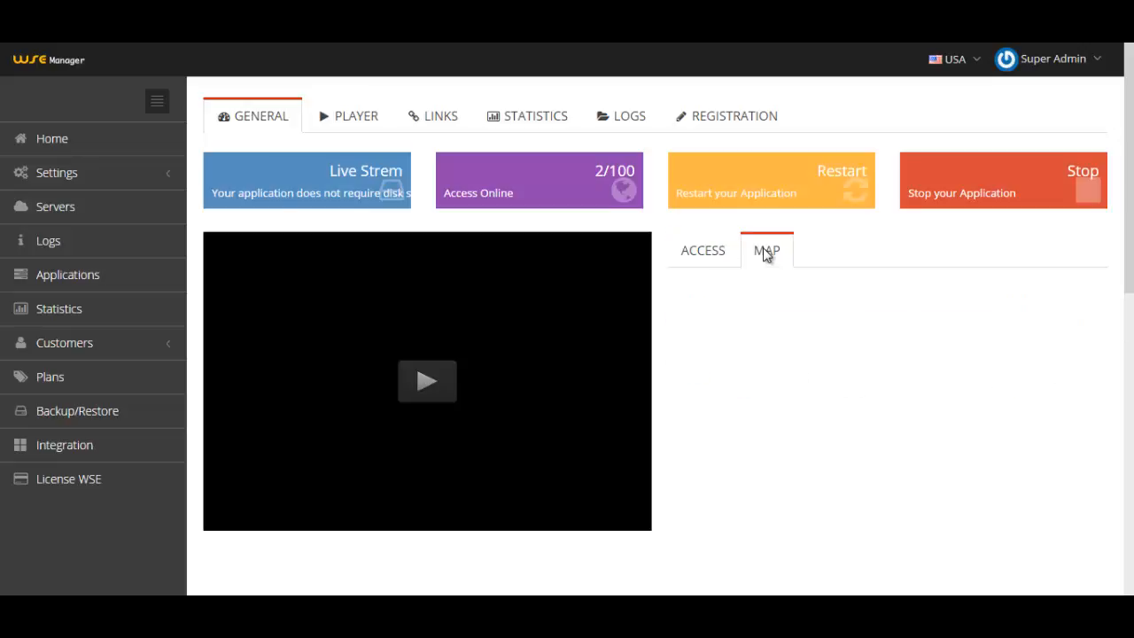
click(766, 250)
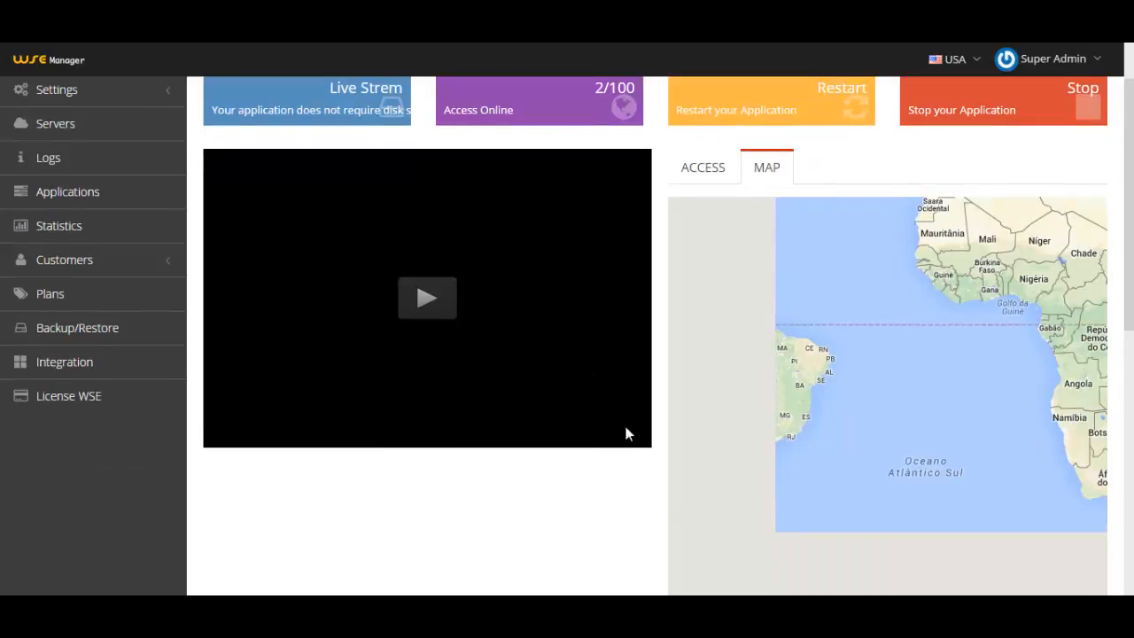
scroll(down, 3)
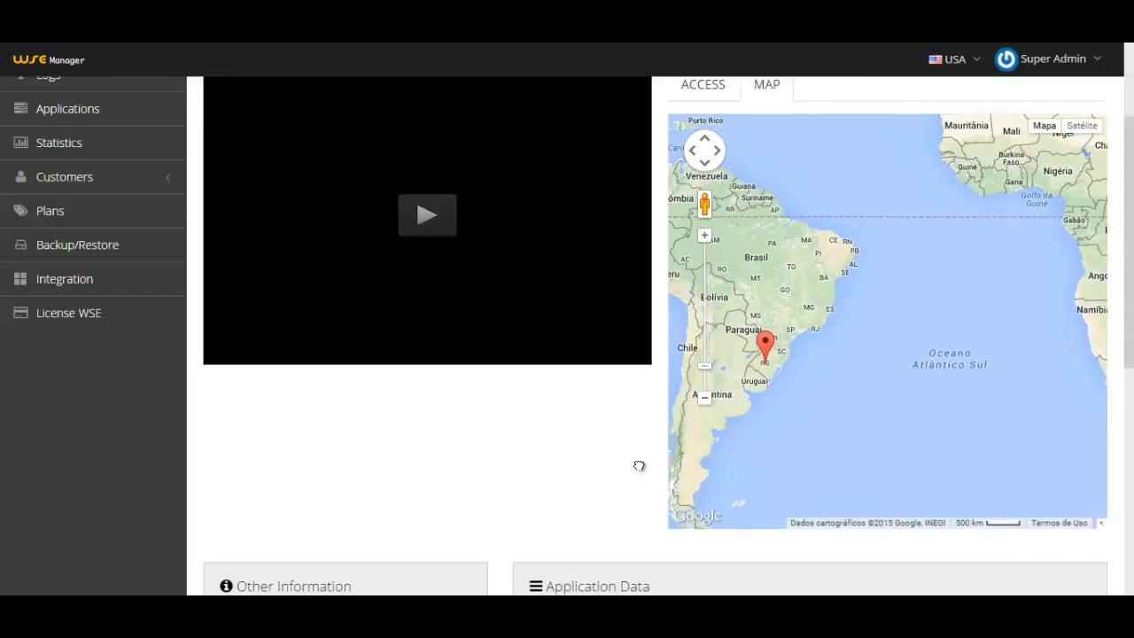
scroll(down, 3)
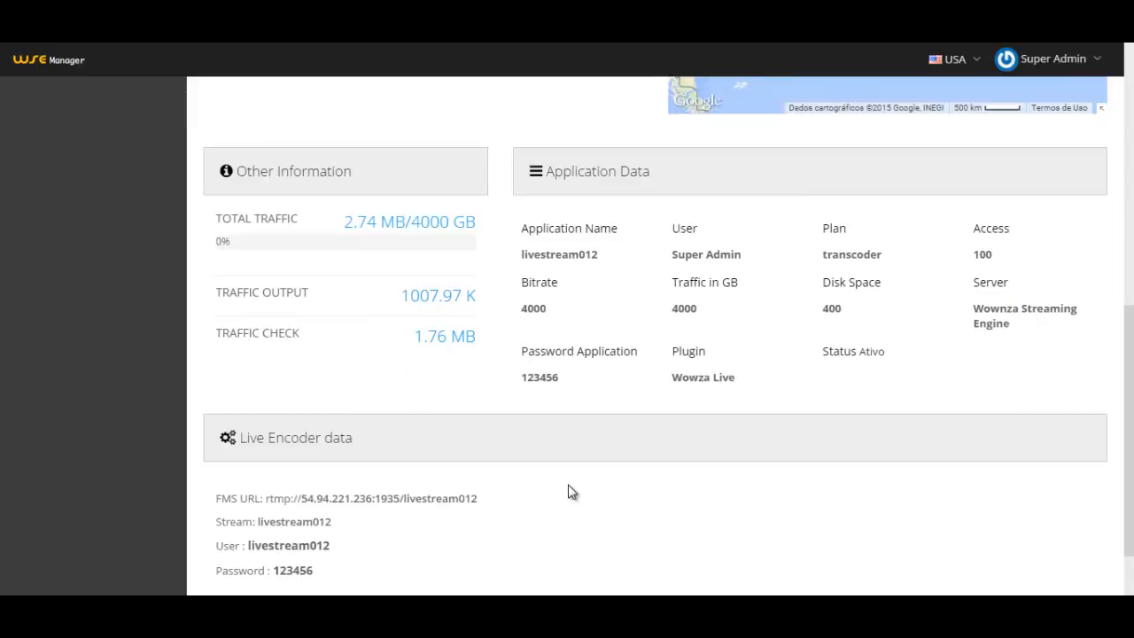
mouse_move(616, 309)
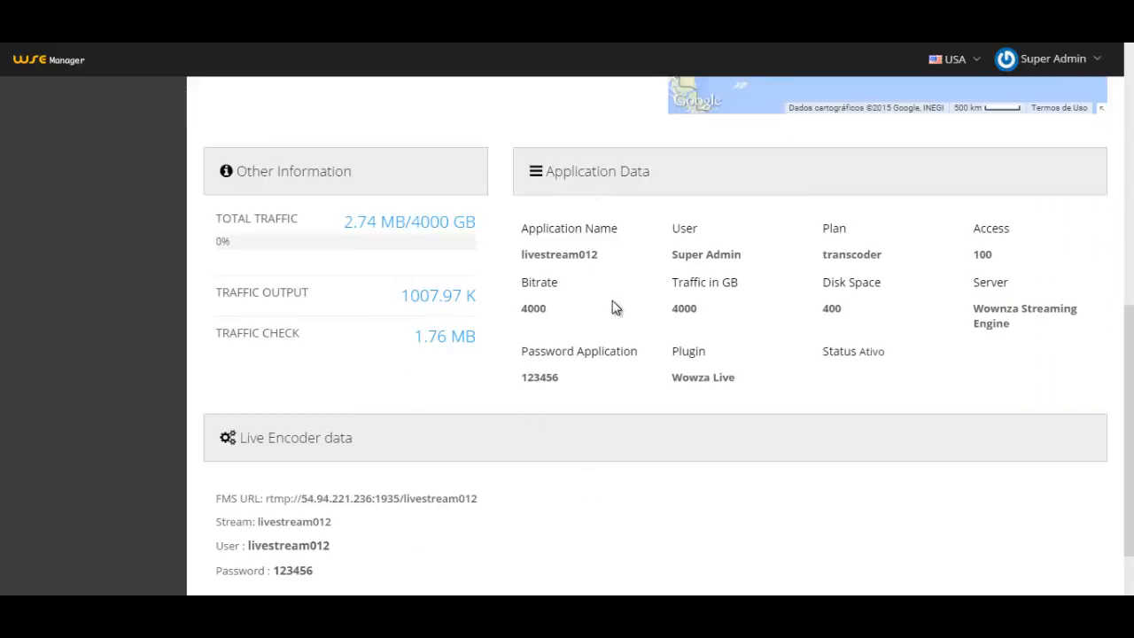
scroll(down, 3)
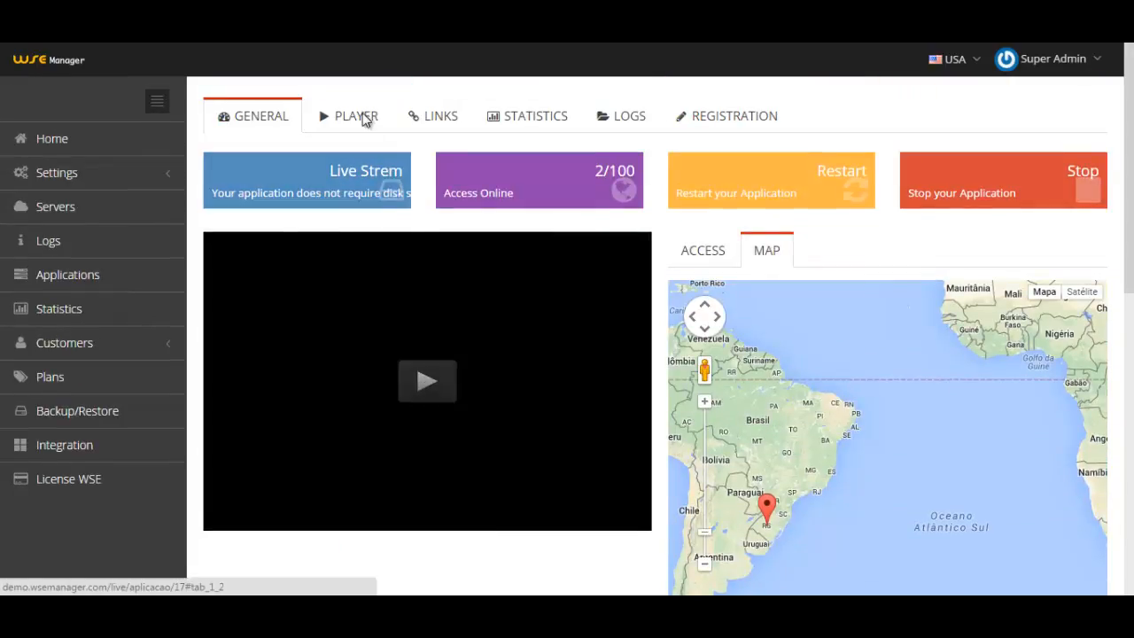
- Fill the player generator form with title 'player', width 400 and height 680
click(354, 115)
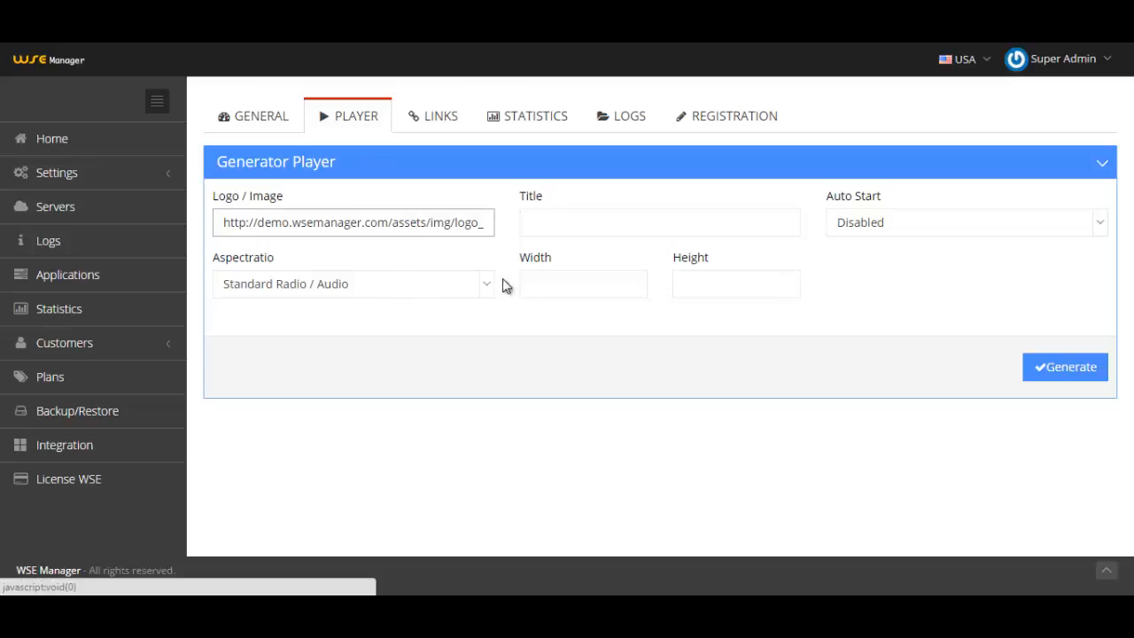
click(658, 223)
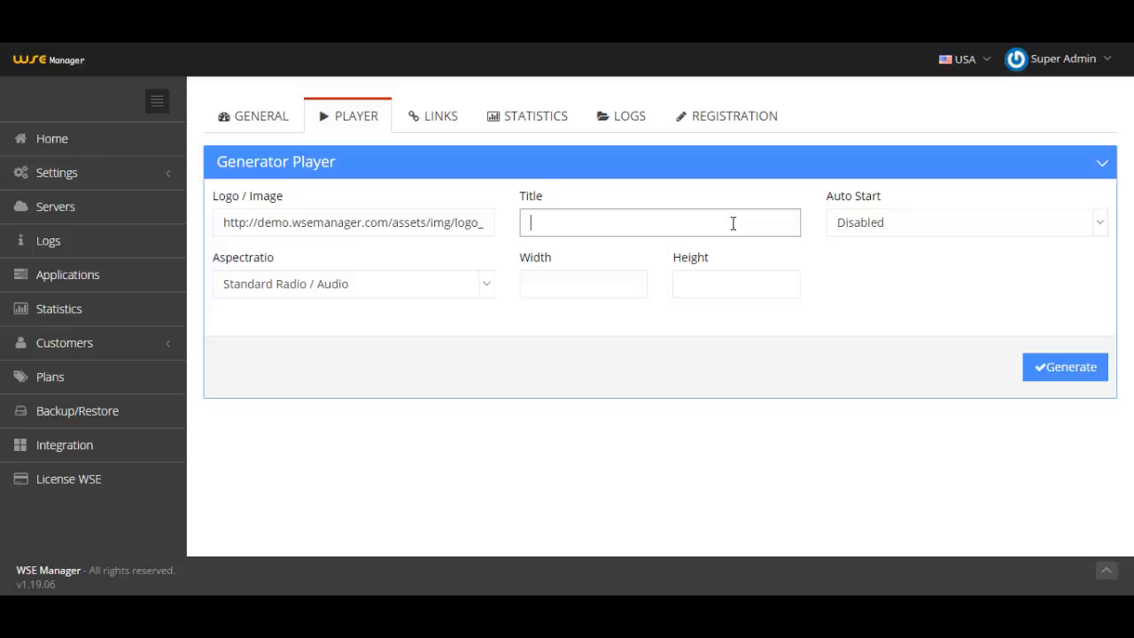
text(player)
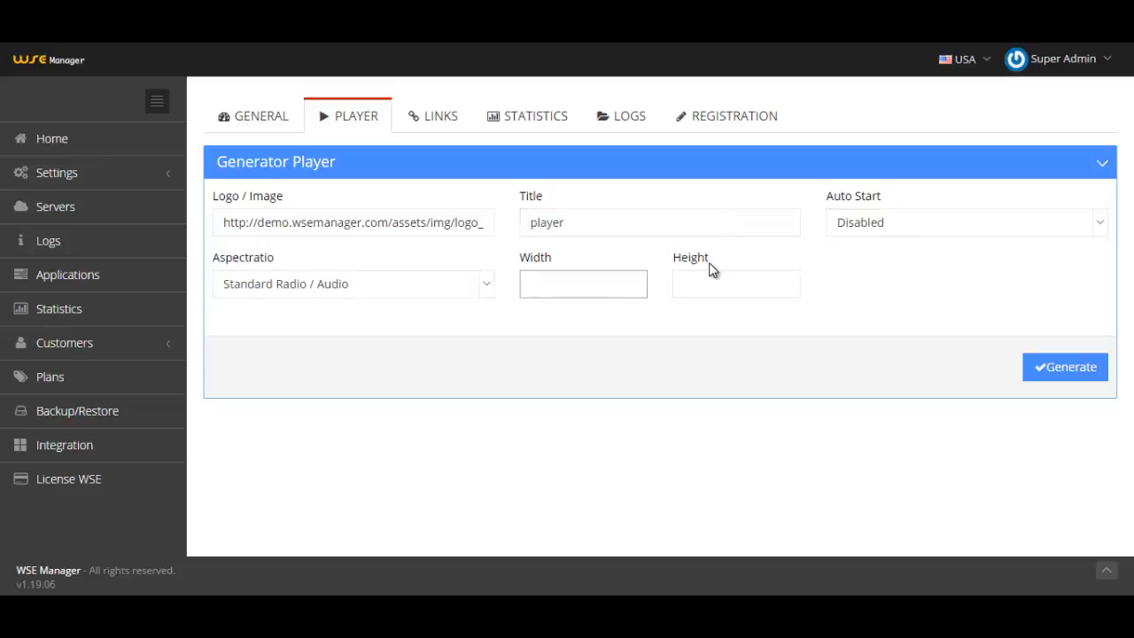
text(684)
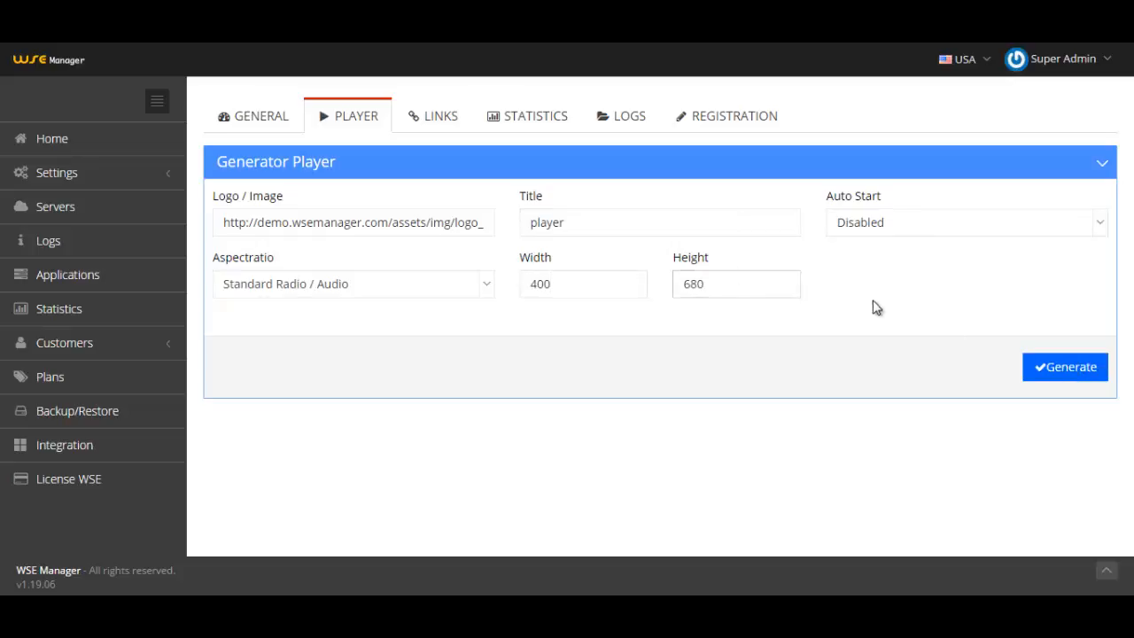
- Generate the 400×680 player preview and copy its embed code
click(1064, 367)
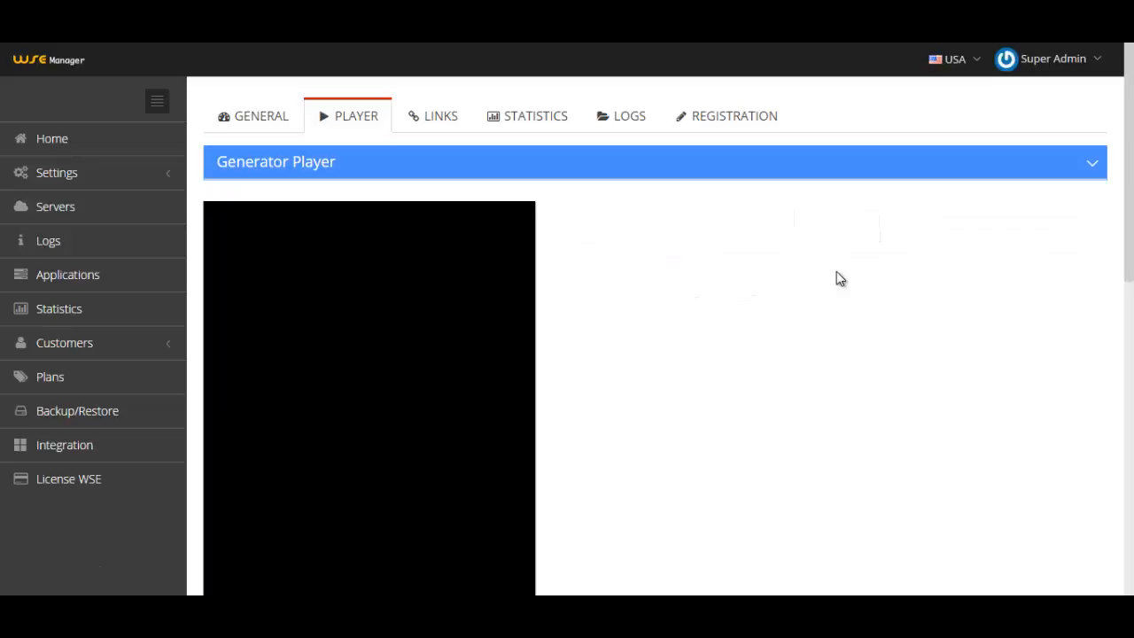
mouse_move(758, 211)
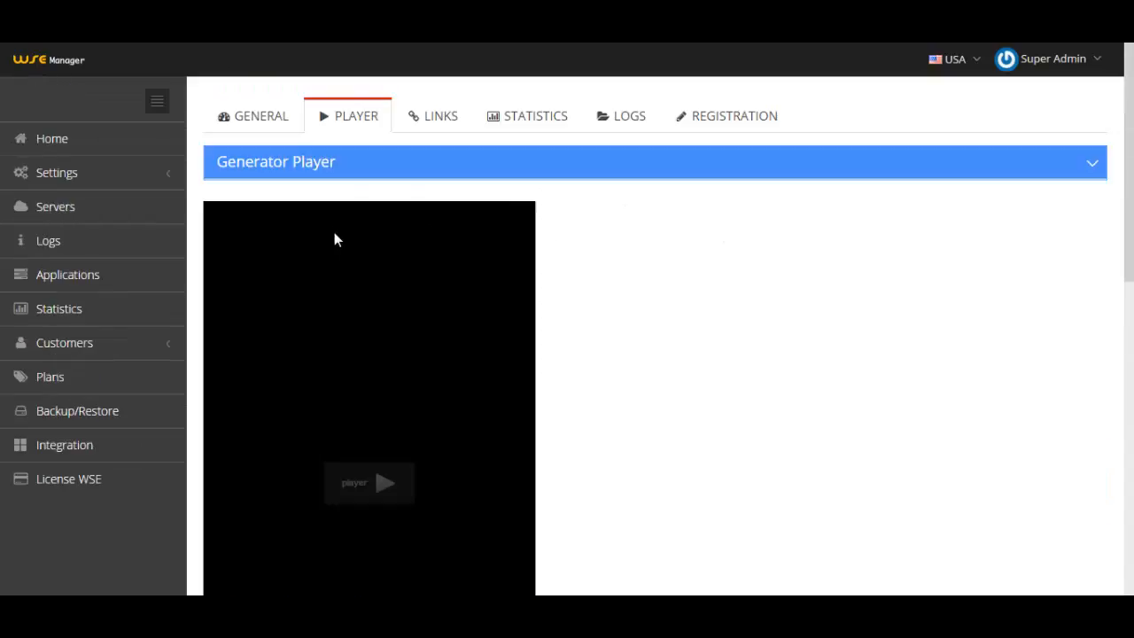
click(1091, 163)
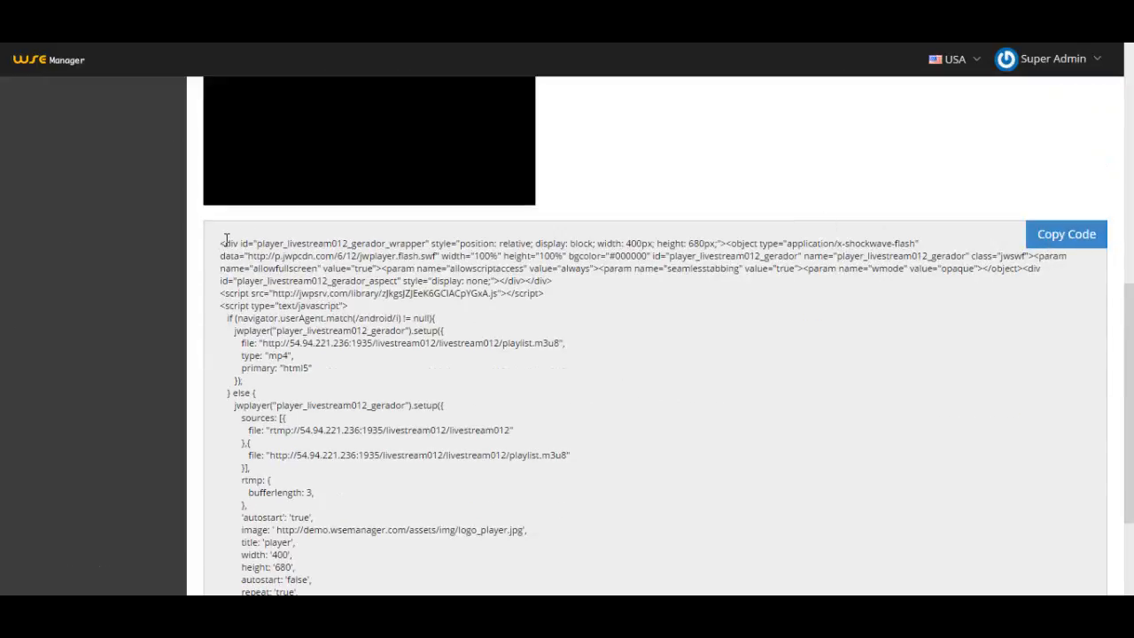
drag(223, 243, 283, 418)
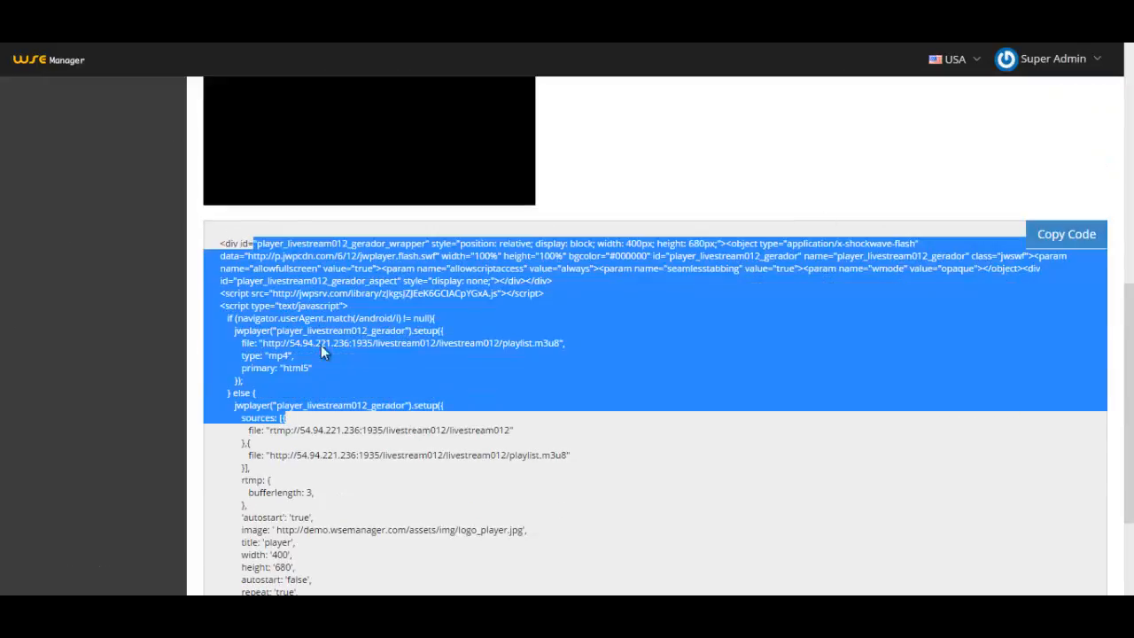
click(967, 301)
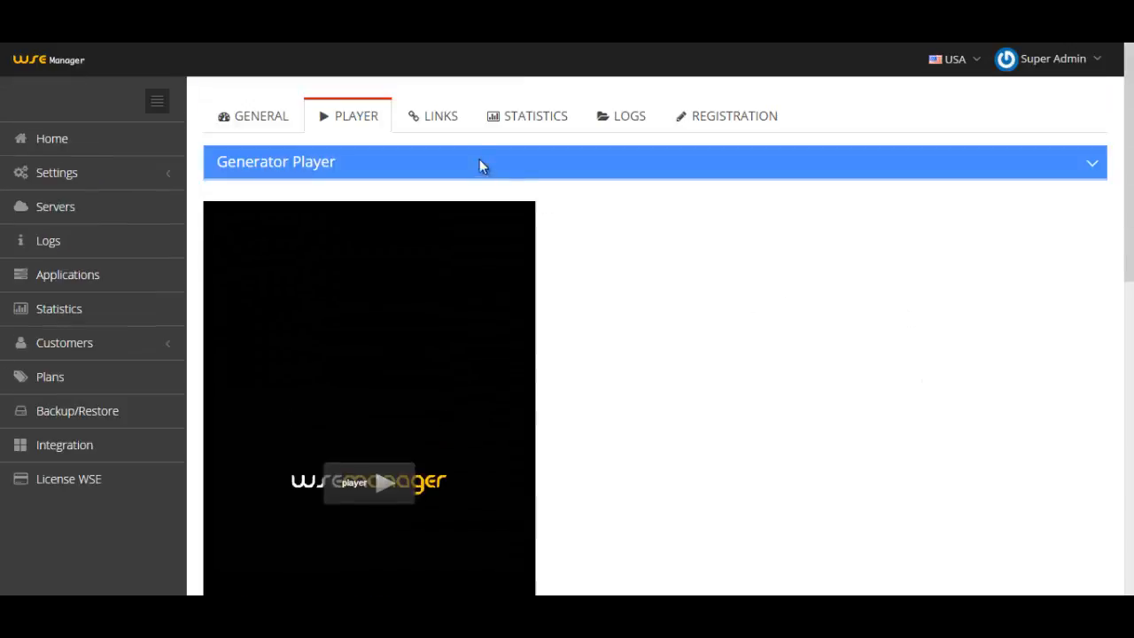
- Show the LINKS page with embed codes for Android Old, Android New and iPhone & SmartTV
click(433, 115)
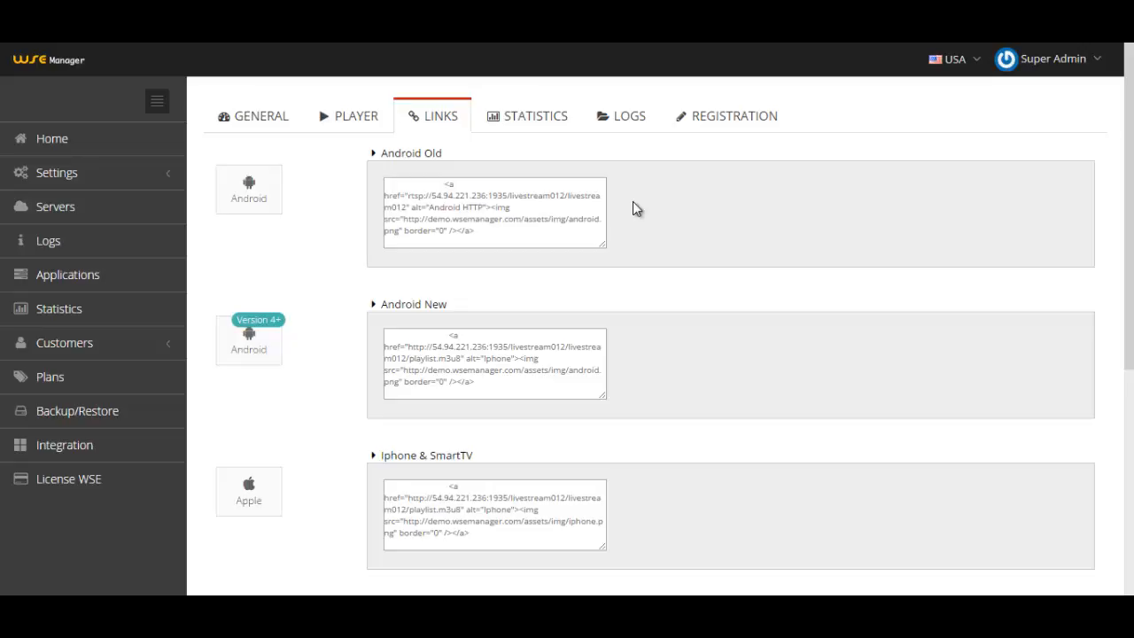
scroll(down, 3)
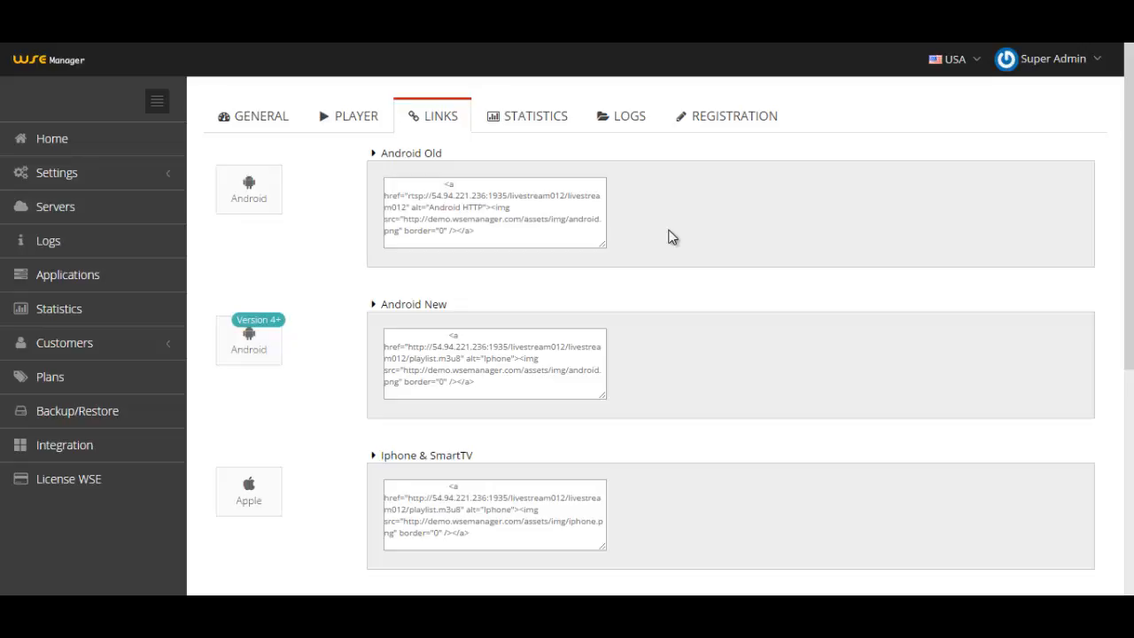
scroll(down, 3)
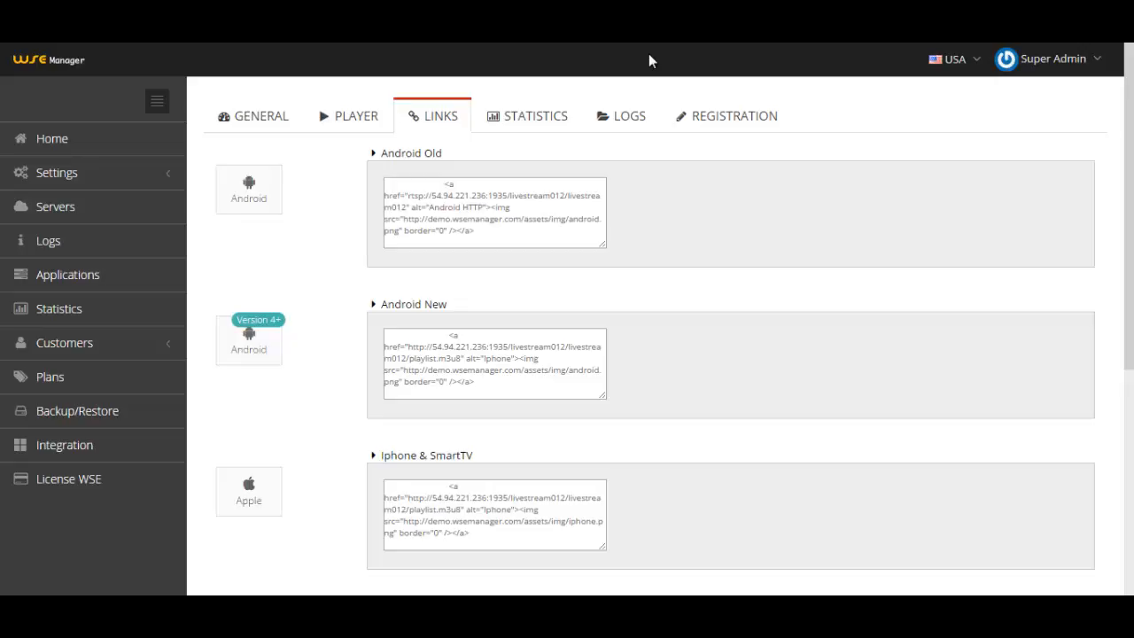
mouse_move(517, 117)
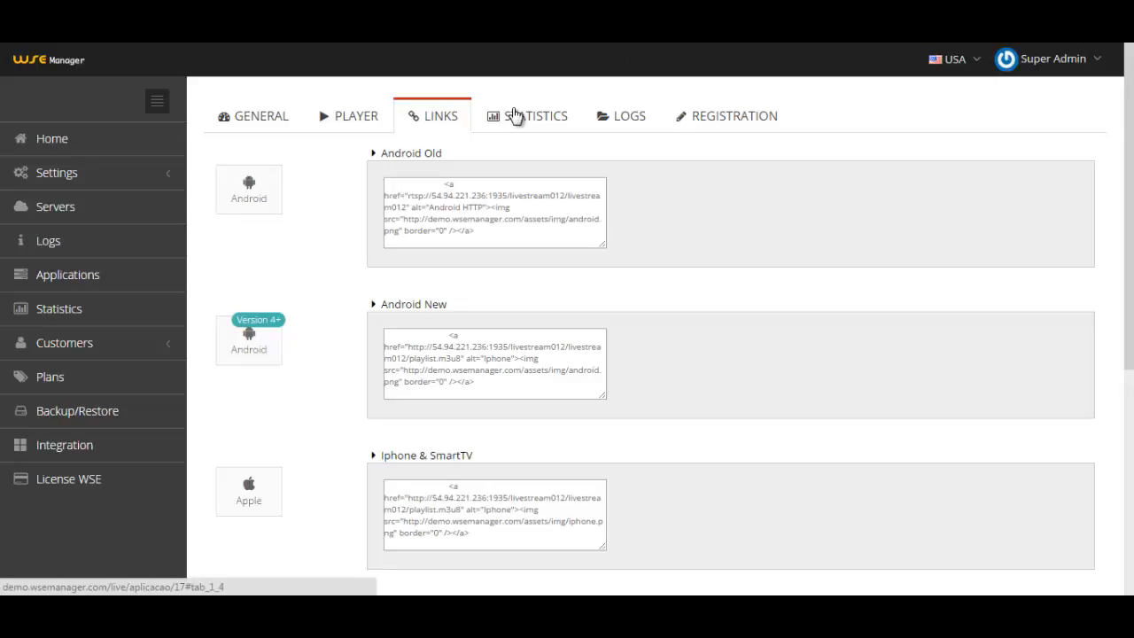
- Review Statistics with Access History, the MAP view and the ACCESS records, then move on to Logs
click(539, 115)
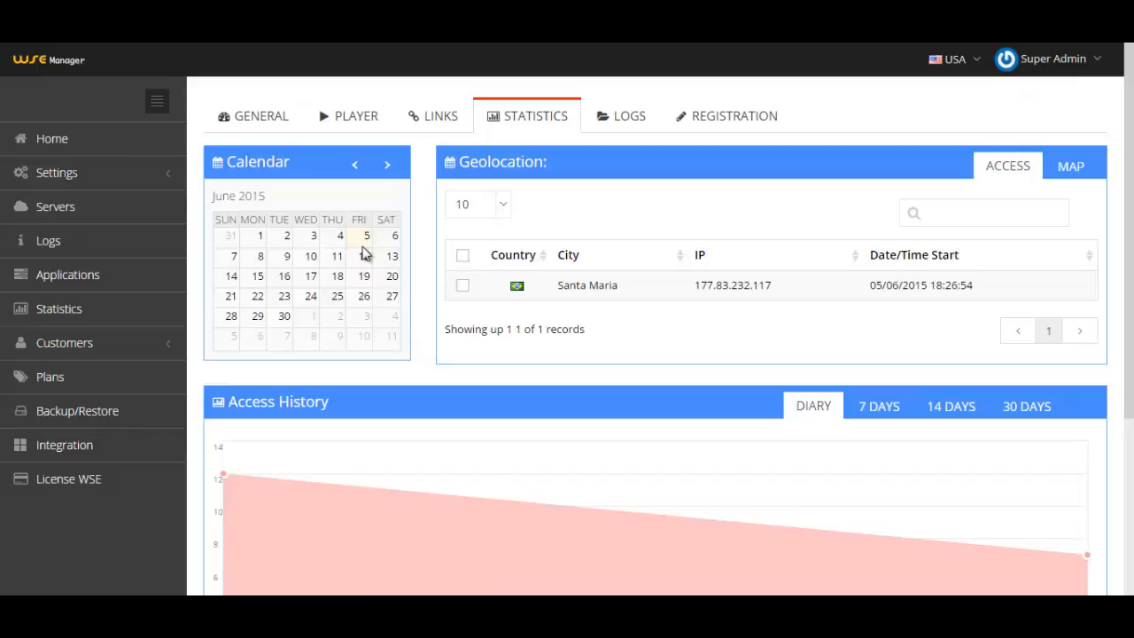
mouse_move(461, 193)
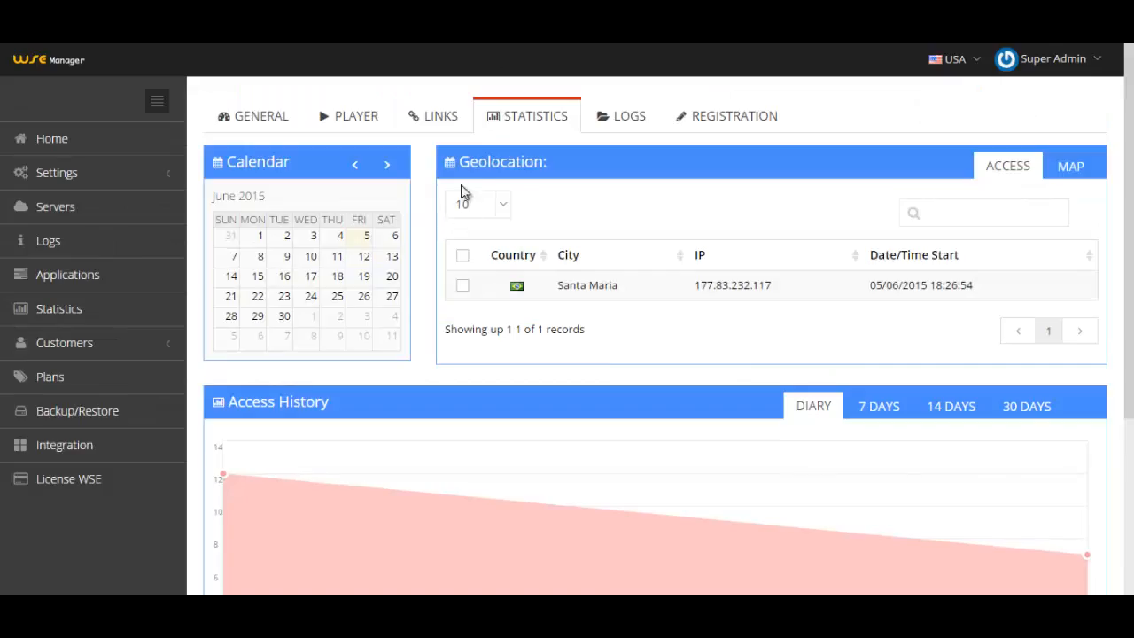
scroll(down, 3)
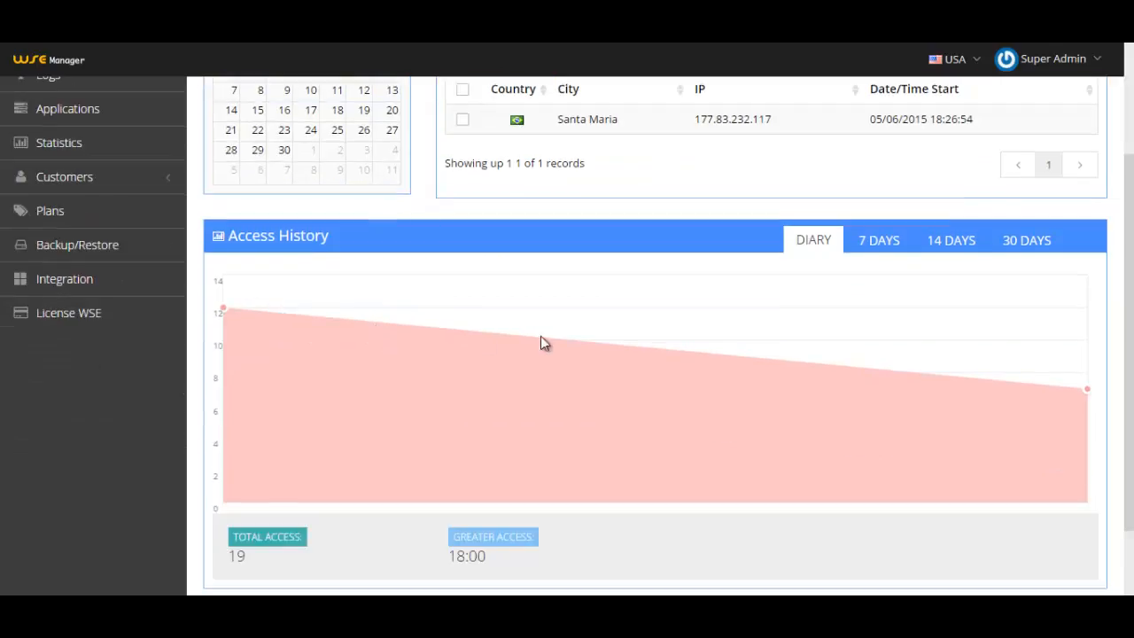
mouse_move(563, 346)
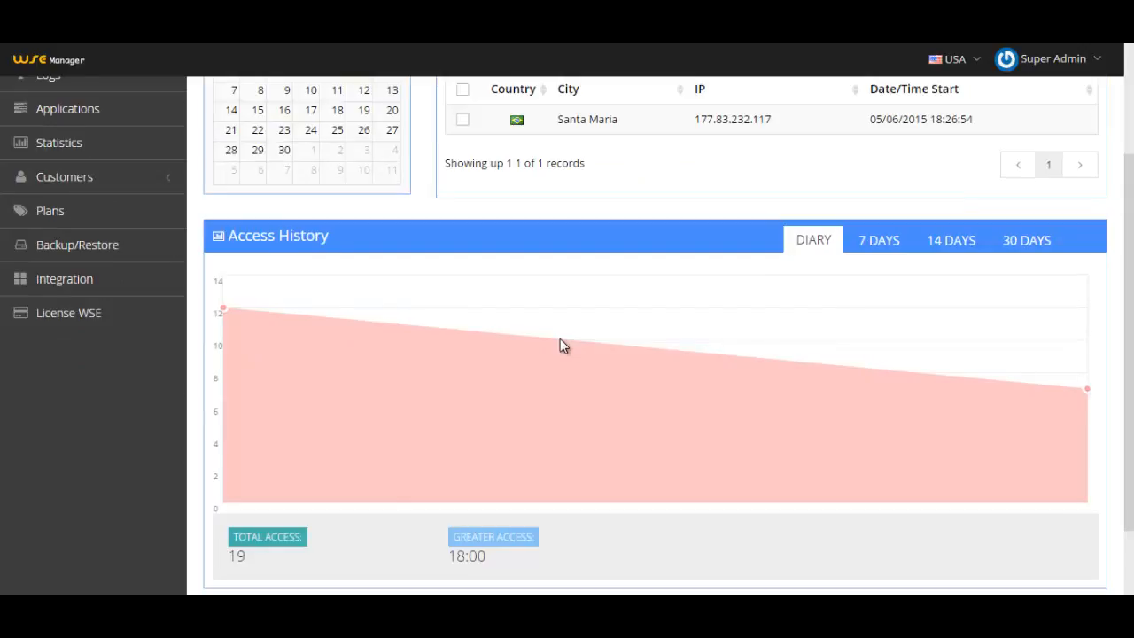
mouse_move(563, 365)
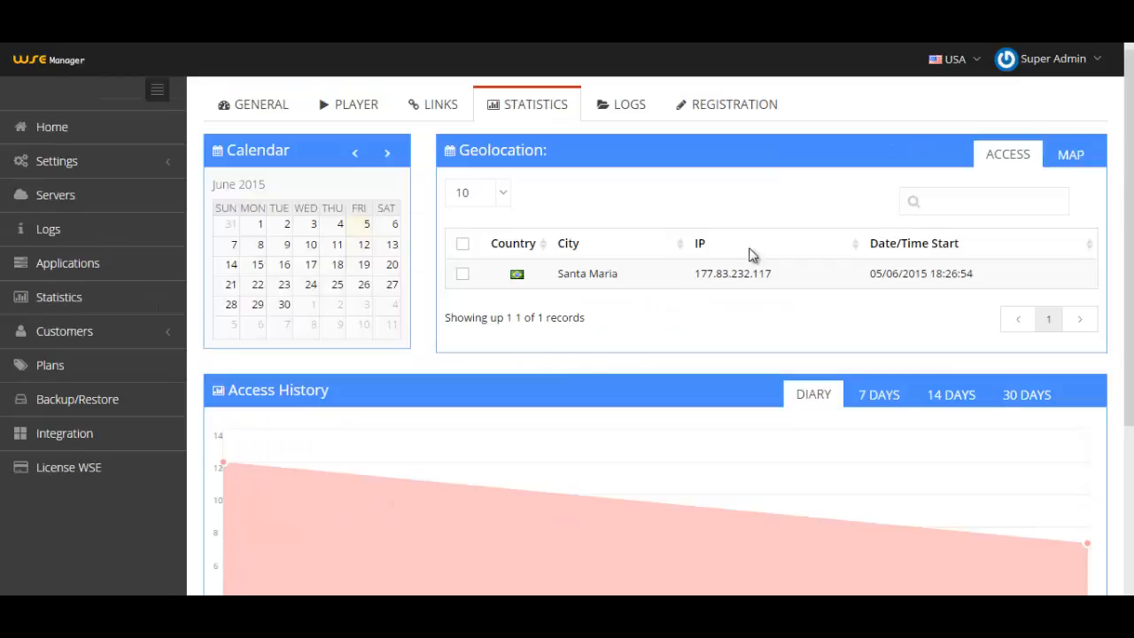
click(1070, 152)
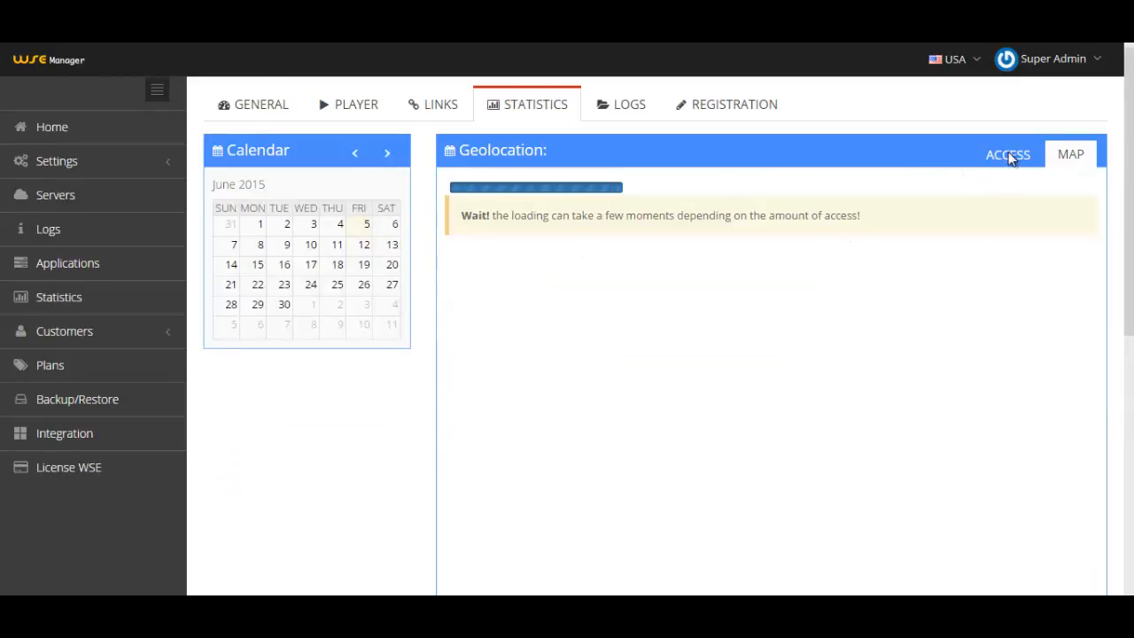
click(1006, 154)
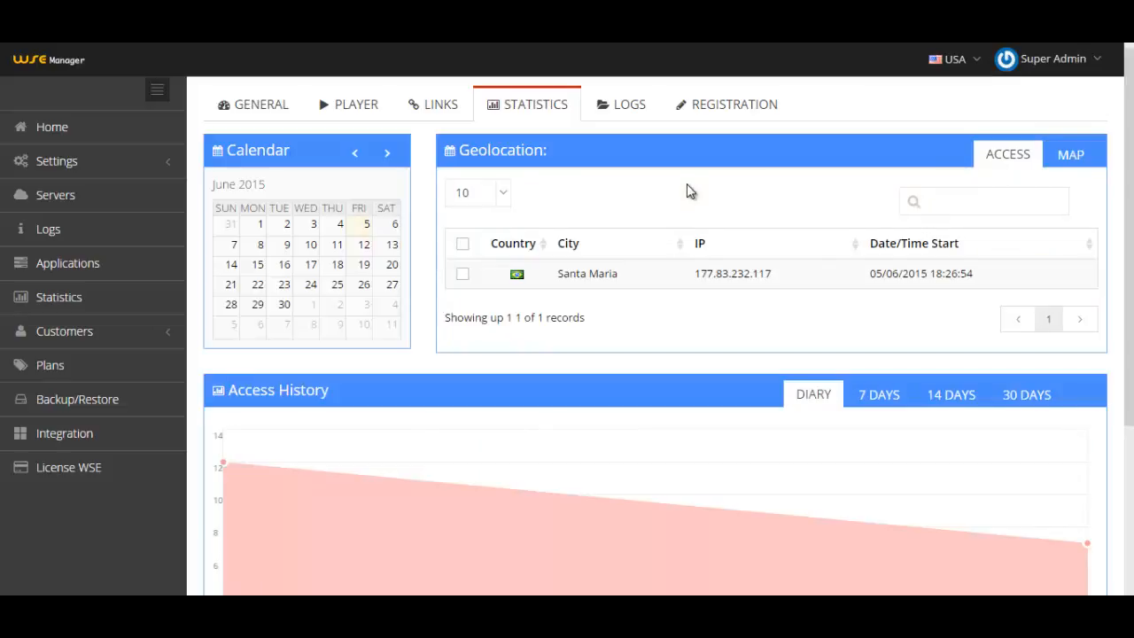
mouse_move(637, 211)
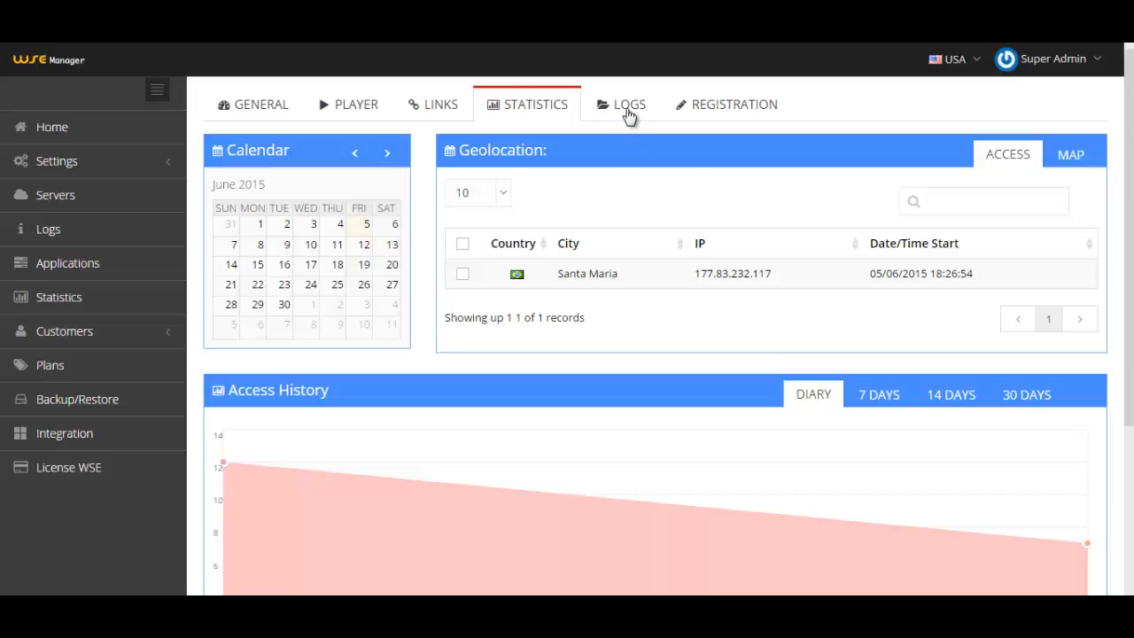
click(629, 105)
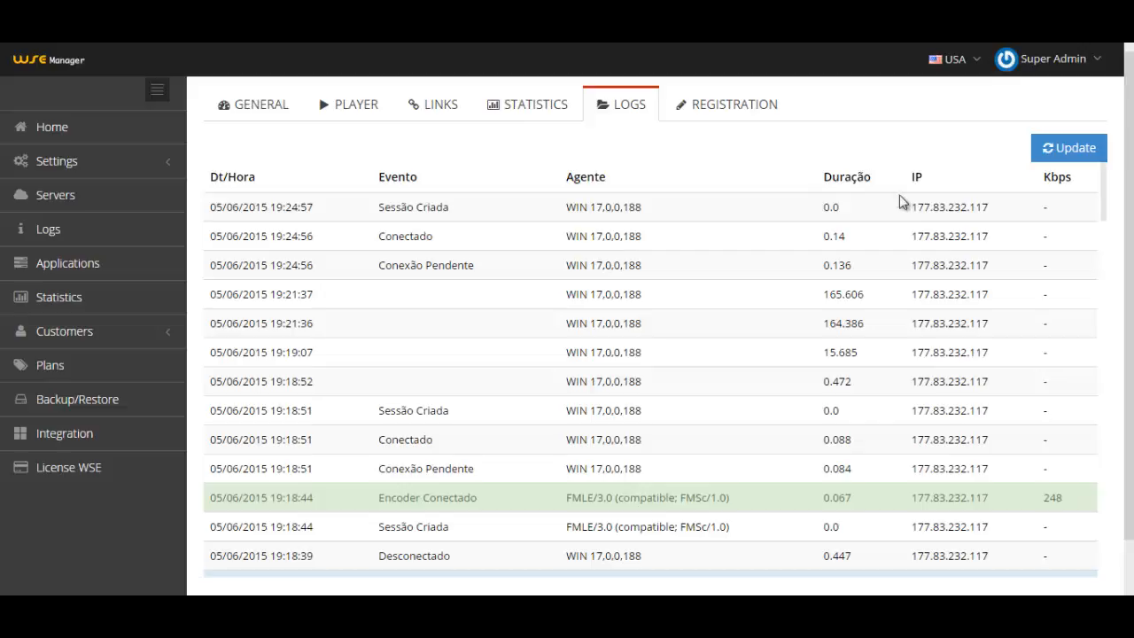
- Browse the connection log, highlighting an agent entry and the Sessão Criada event
double_click(948, 206)
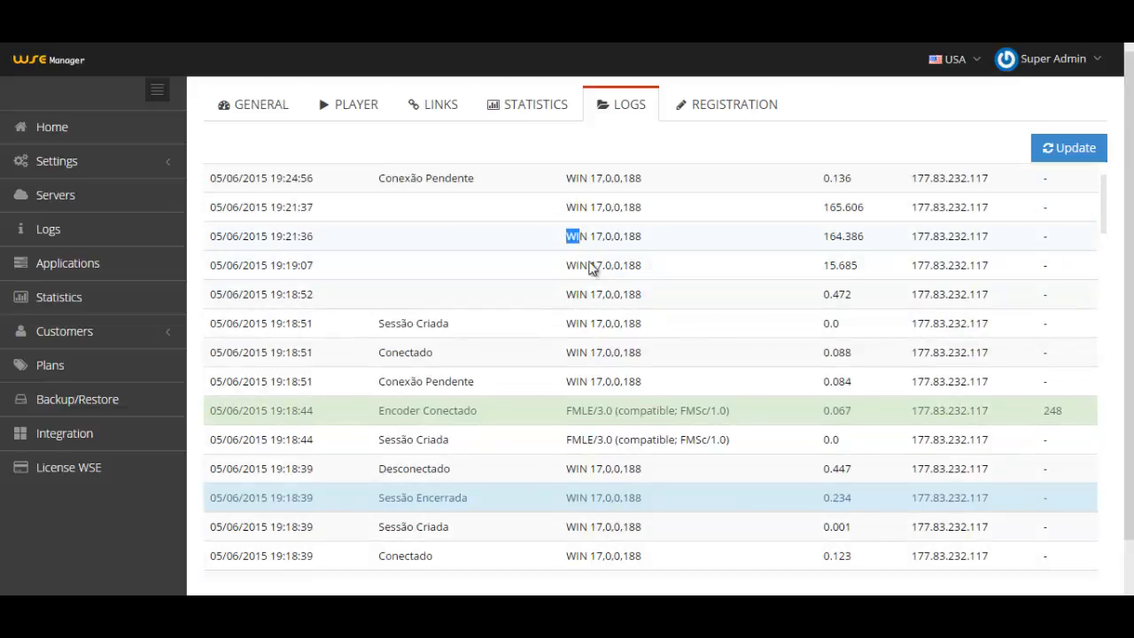
scroll(down, 3)
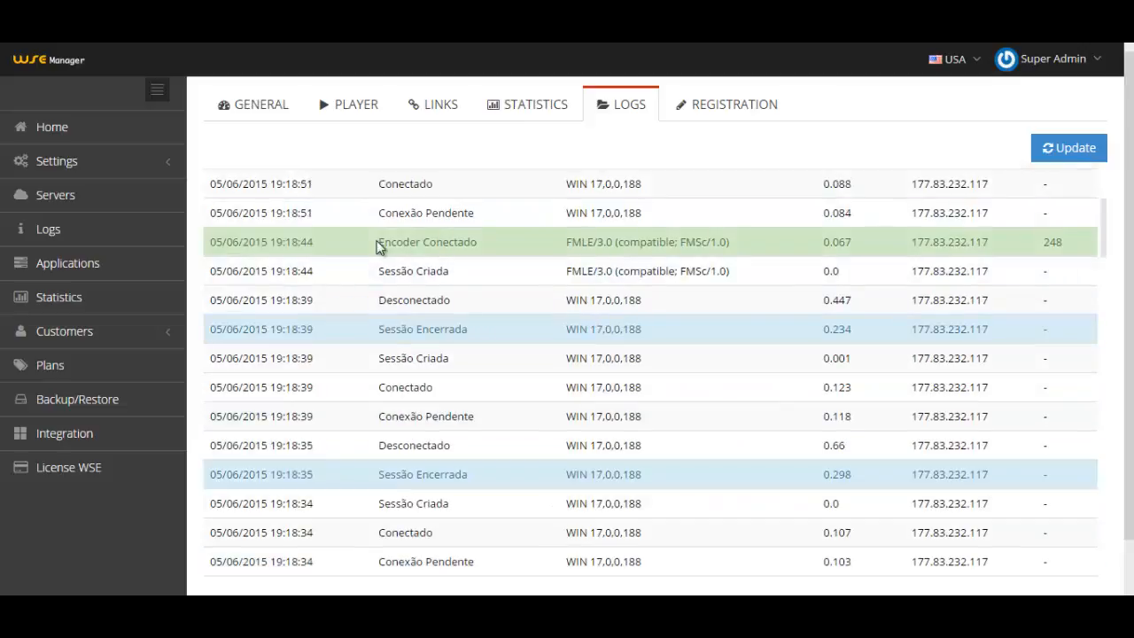
double_click(577, 241)
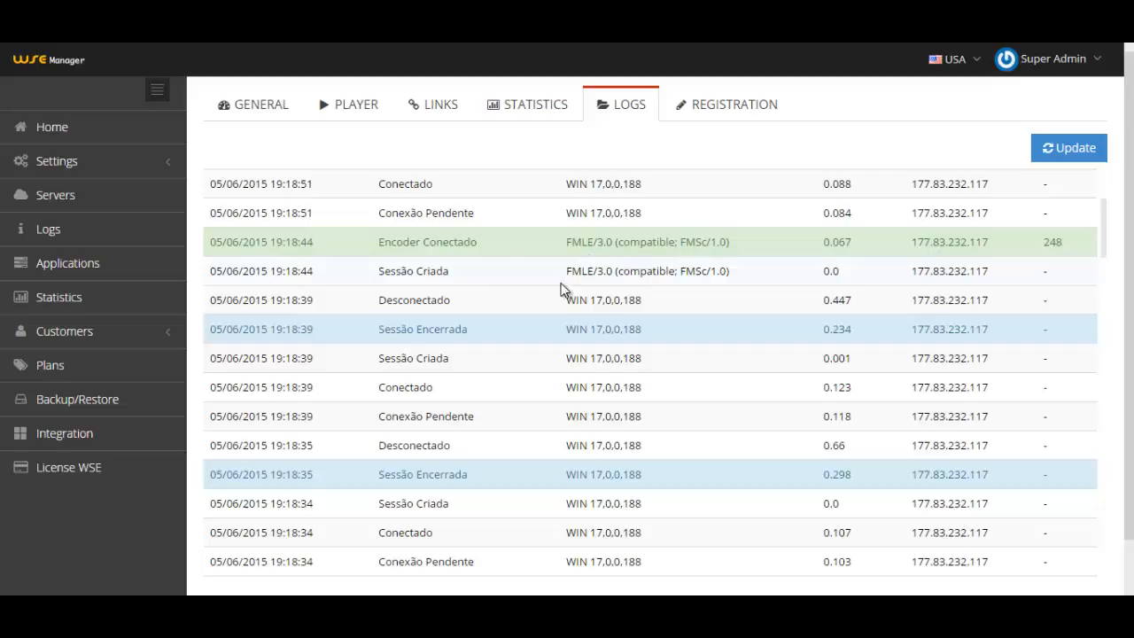
double_click(413, 270)
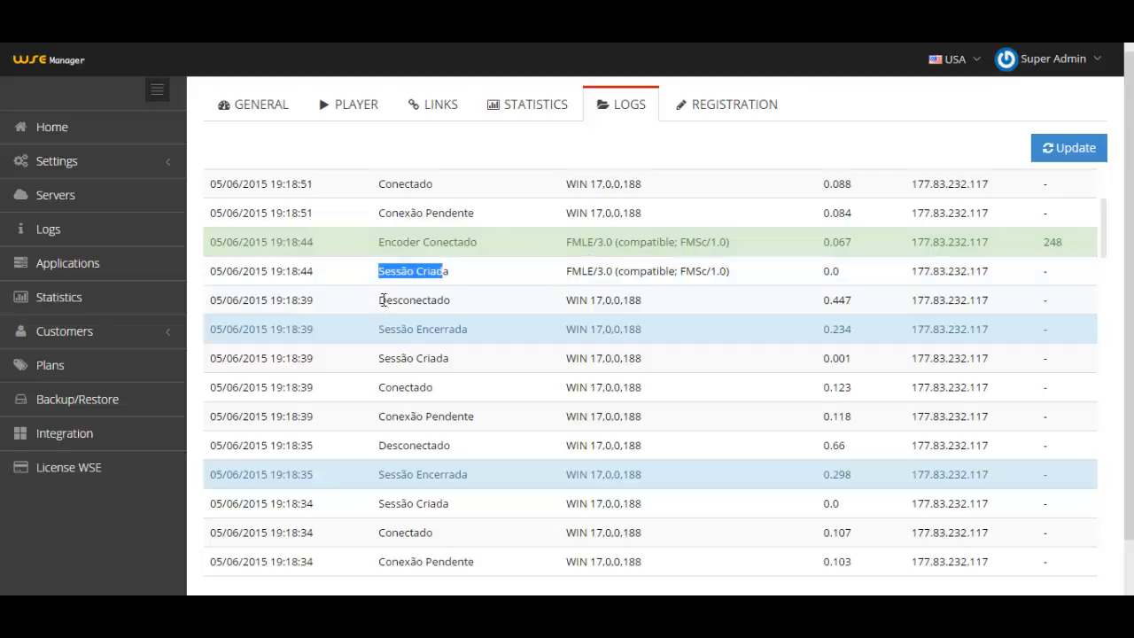
scroll(down, 3)
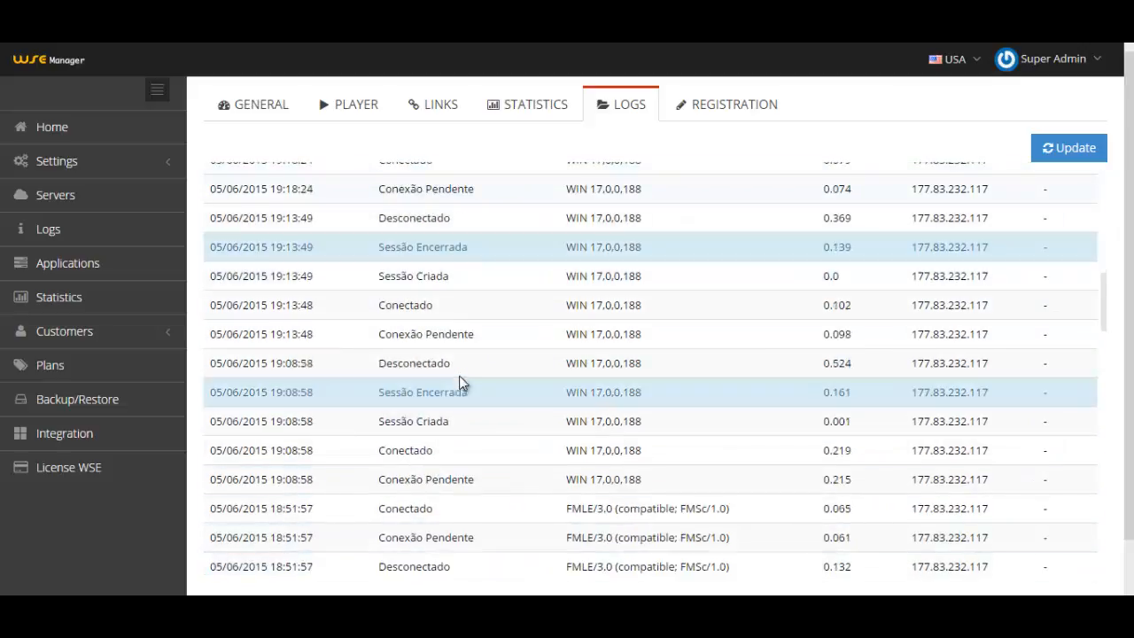
scroll(down, 3)
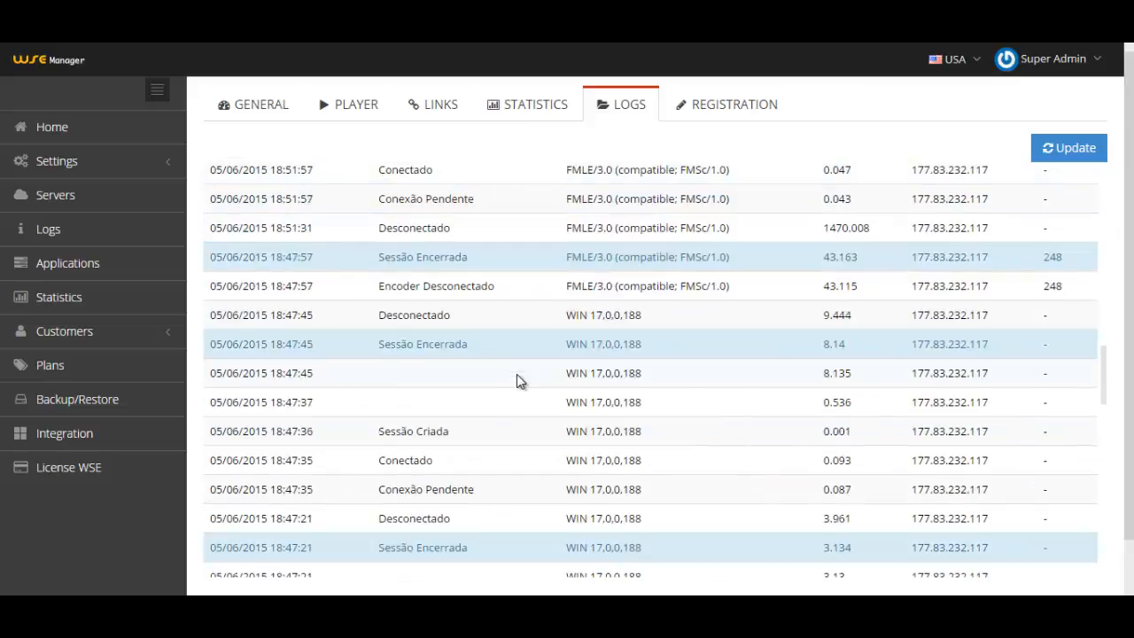
- Refresh the log entries with Update and move on to the Registration settings
click(1067, 149)
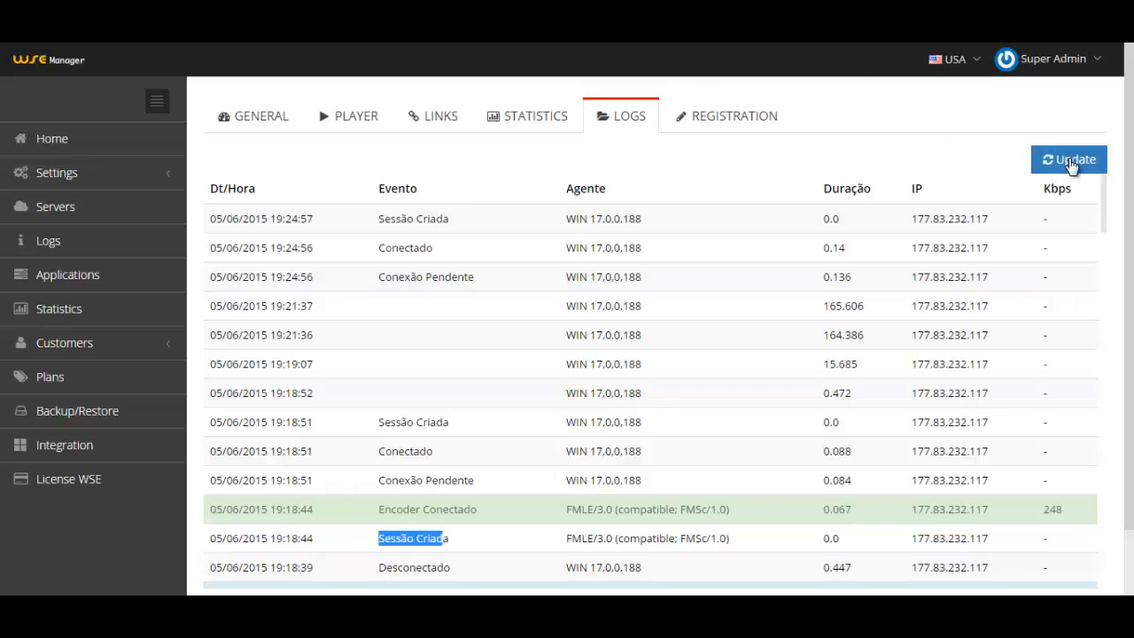
mouse_move(896, 199)
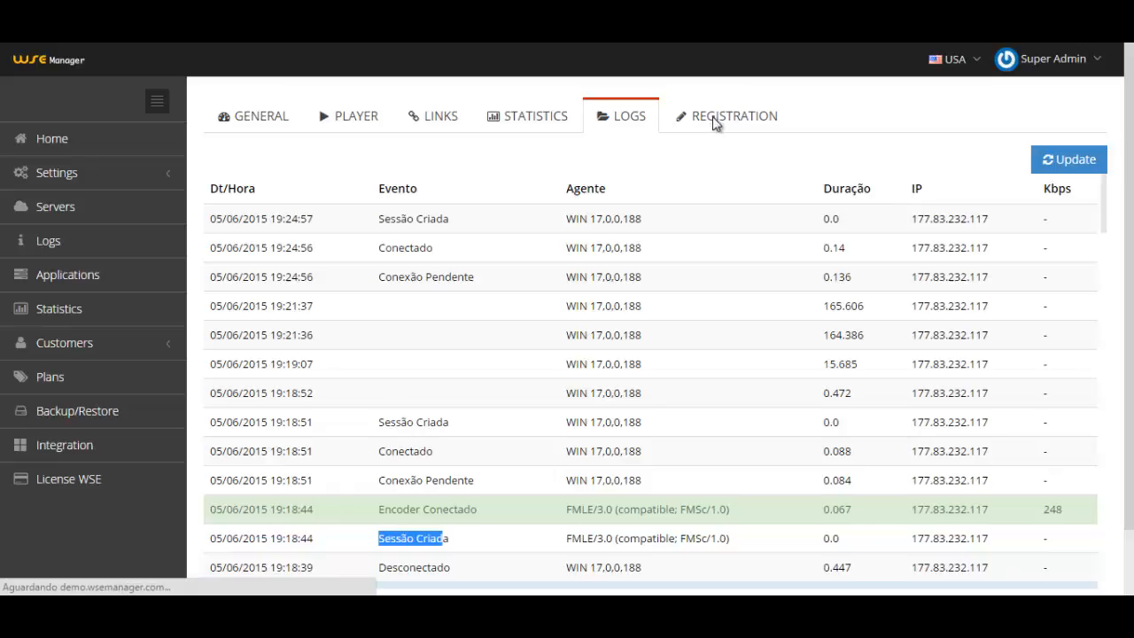
click(733, 115)
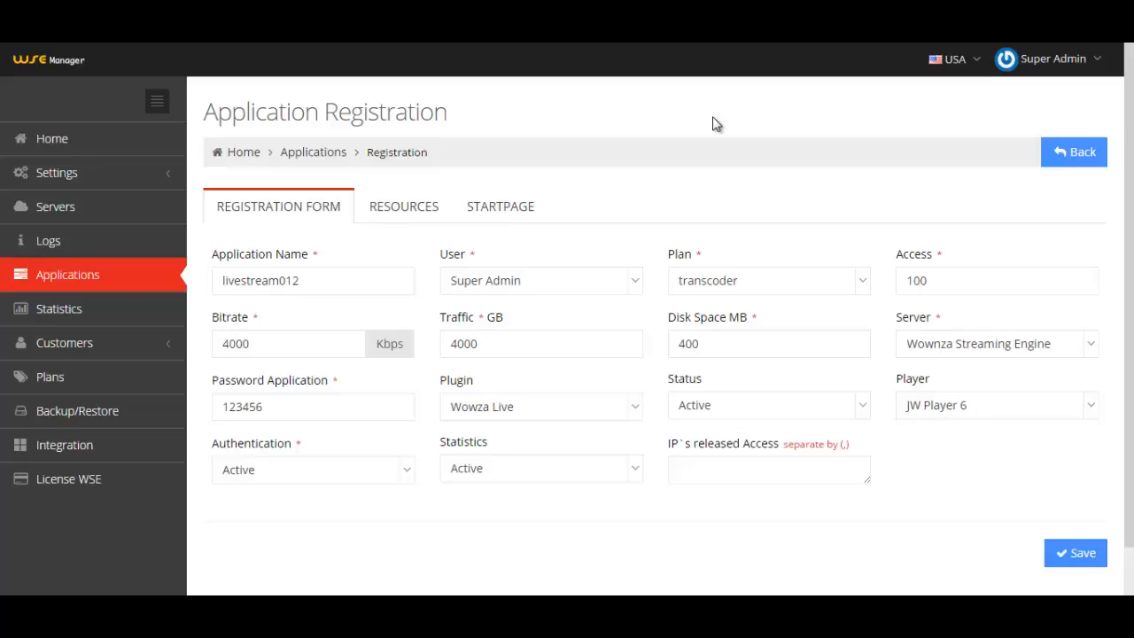
mouse_move(418, 193)
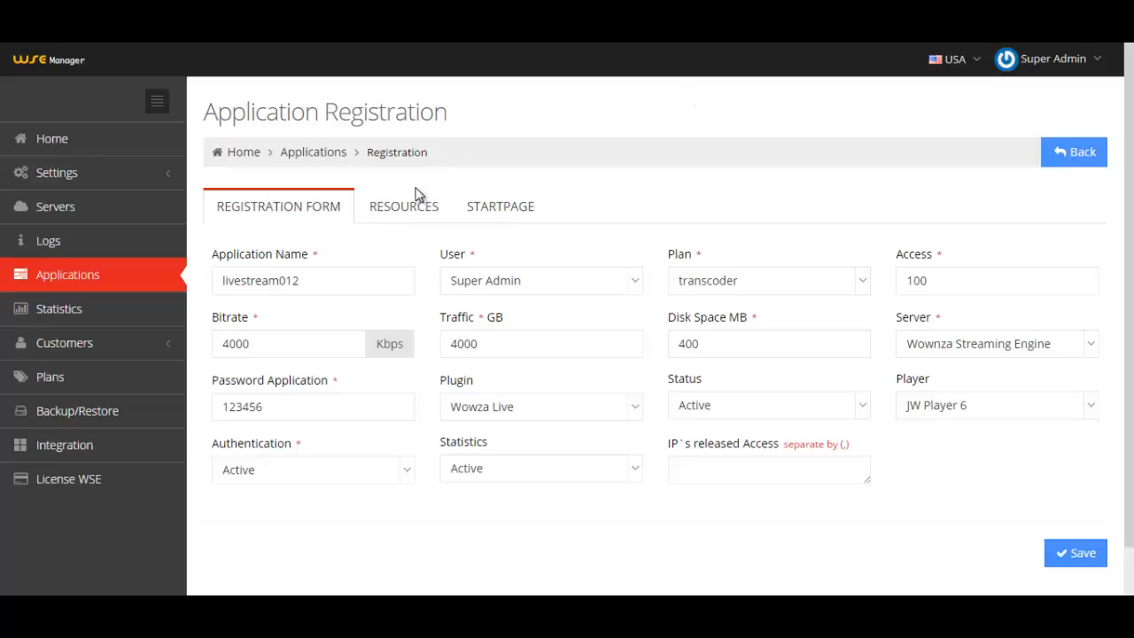
- Go to the registration's Resources tab showing the empty resources table
click(403, 206)
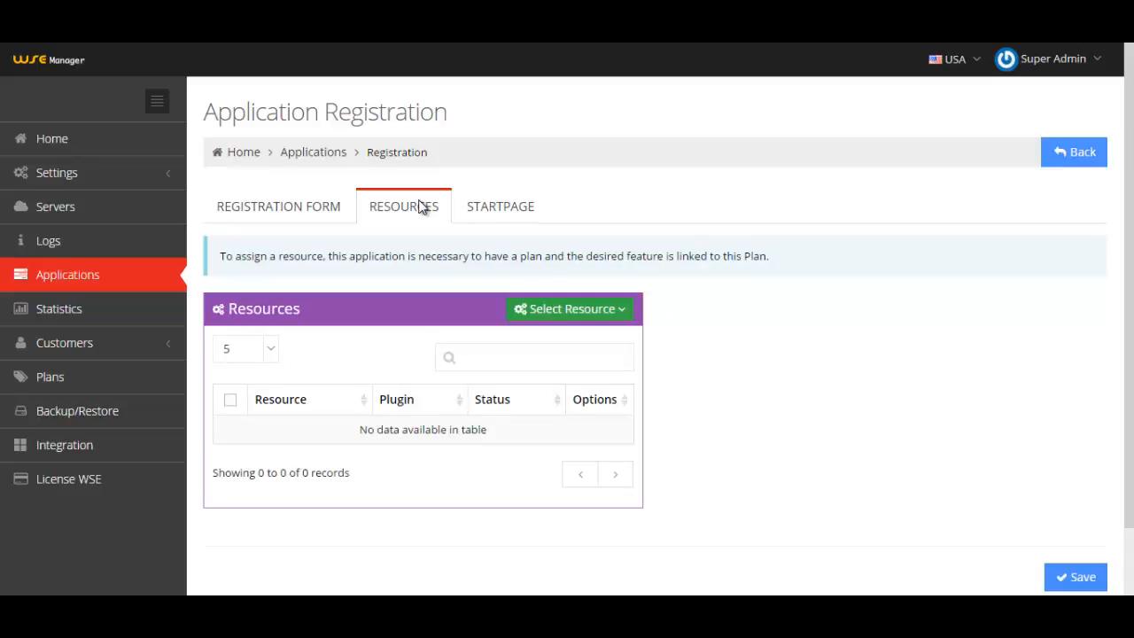
- Assign the Transcoder resource (Wowza Live, active) and move to the Startpage settings
click(568, 308)
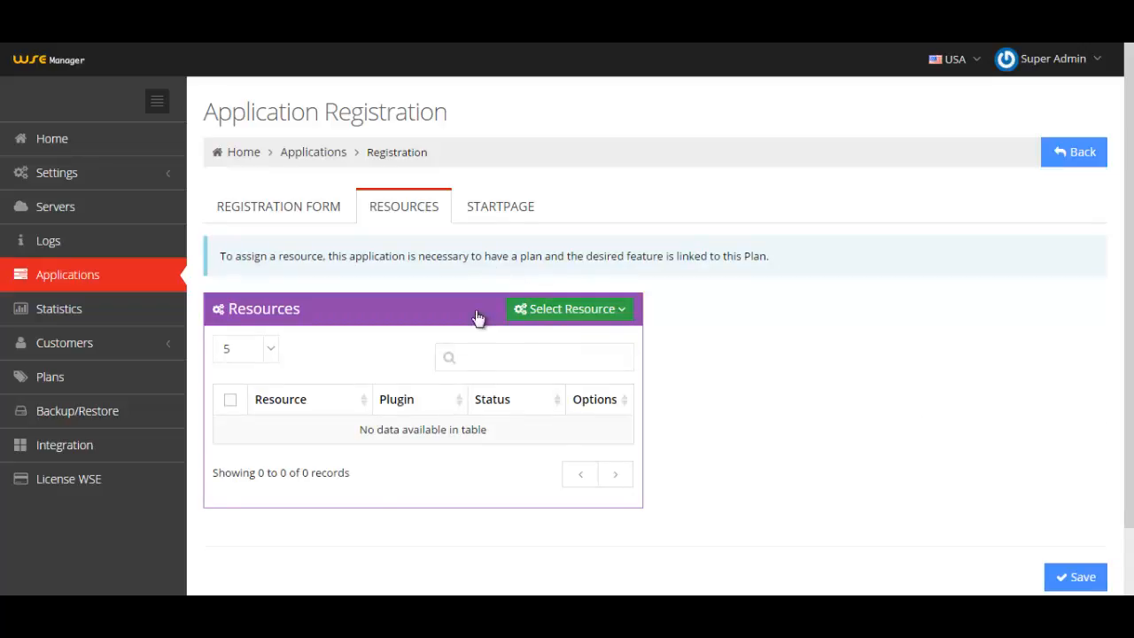
click(570, 308)
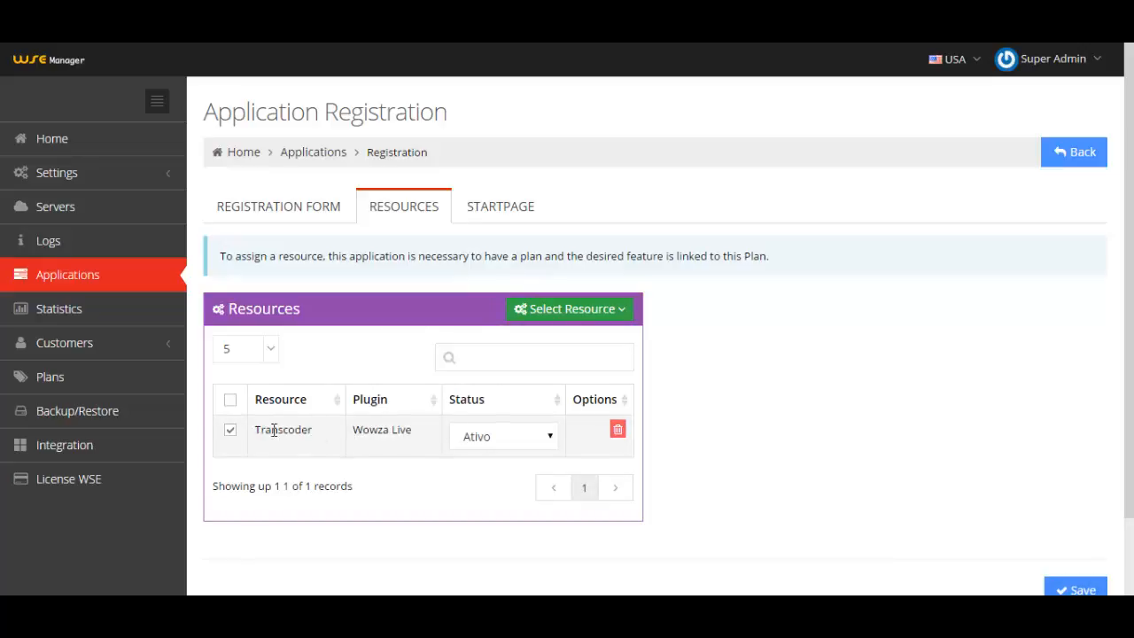
mouse_move(882, 472)
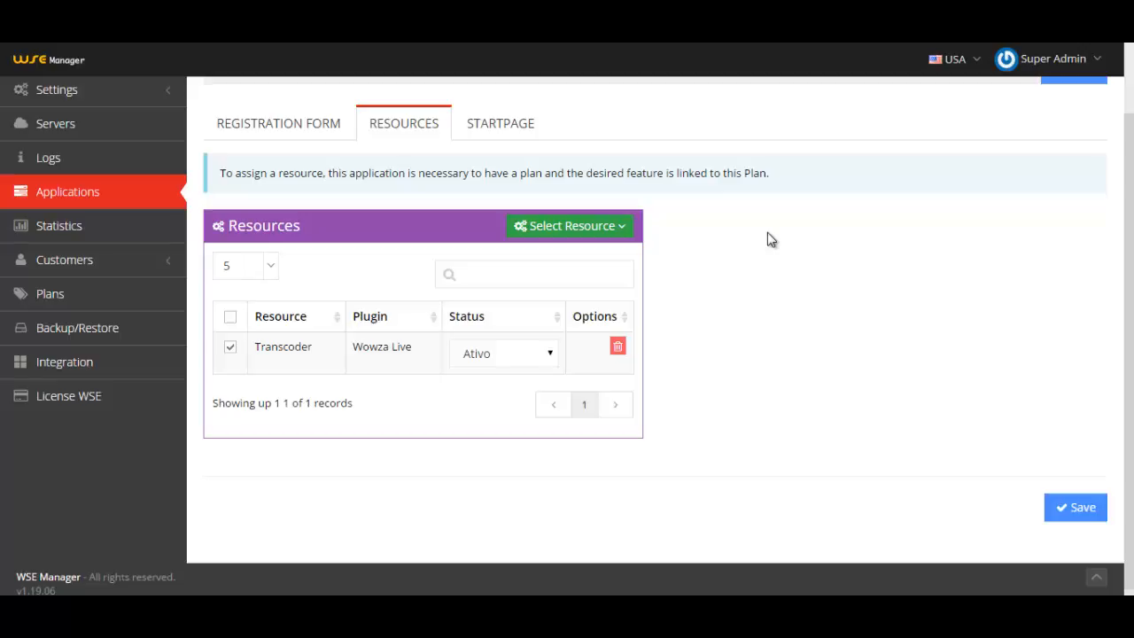
mouse_move(532, 172)
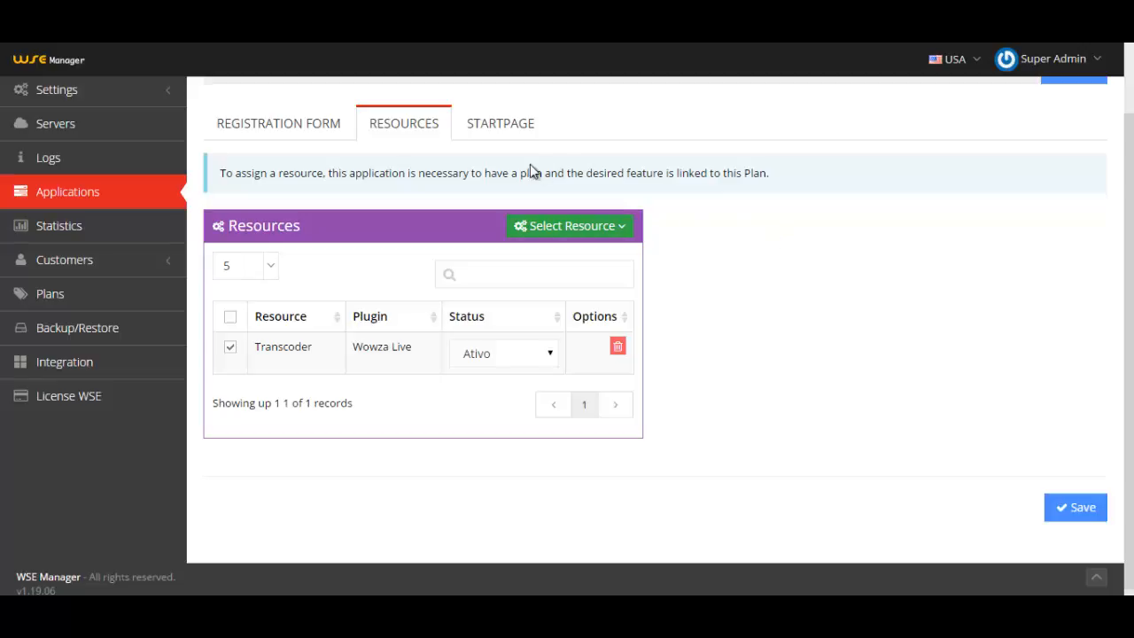
mouse_move(512, 166)
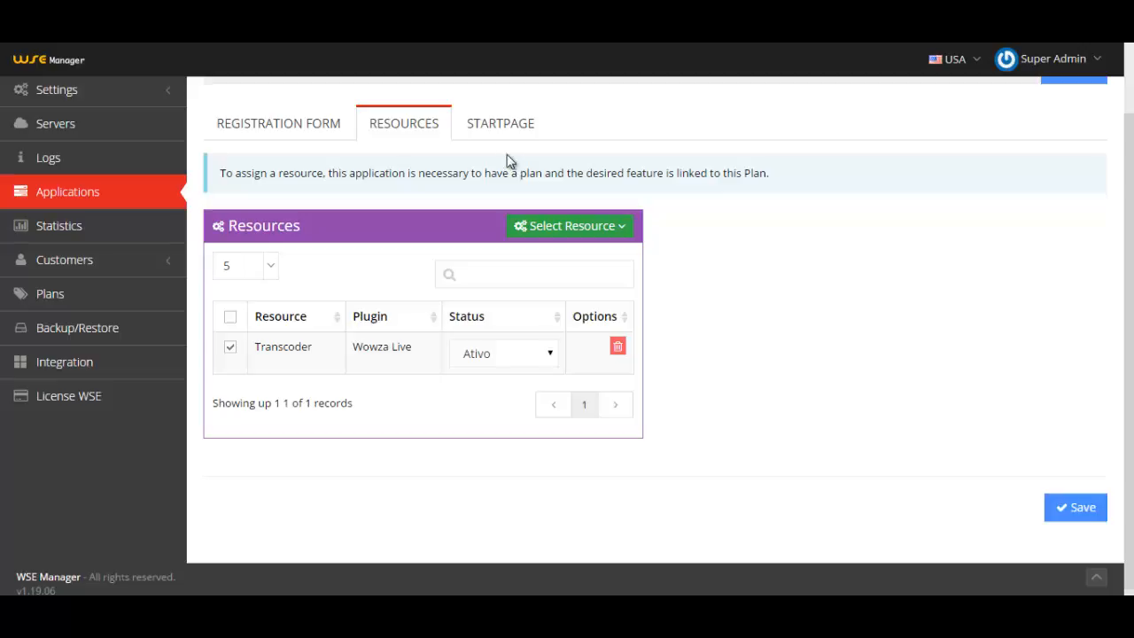
mouse_move(499, 124)
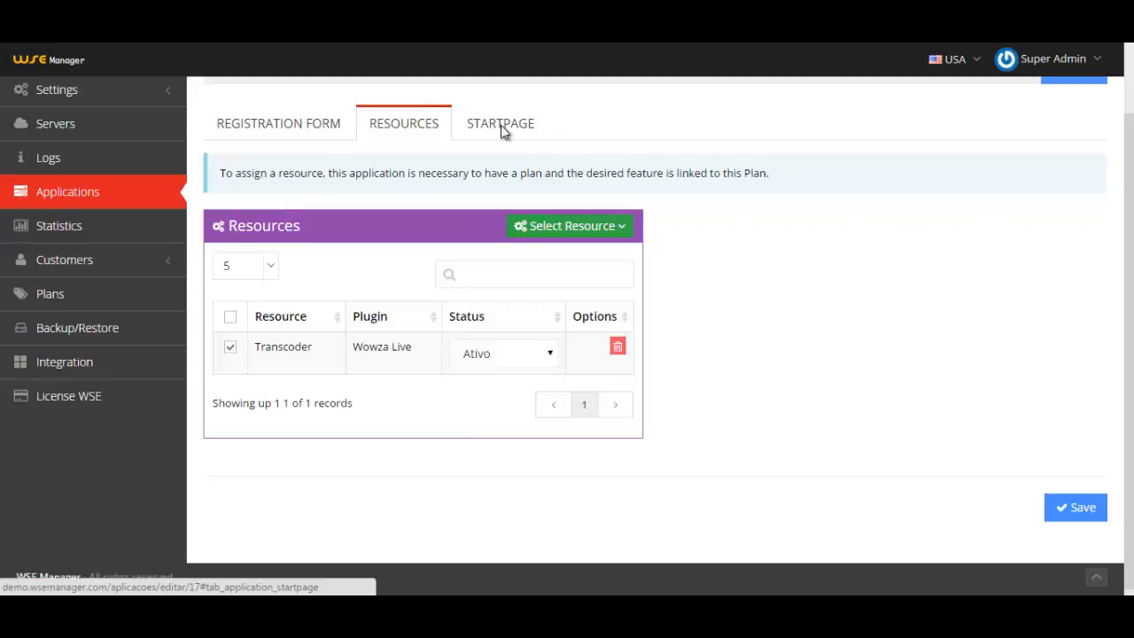
click(499, 124)
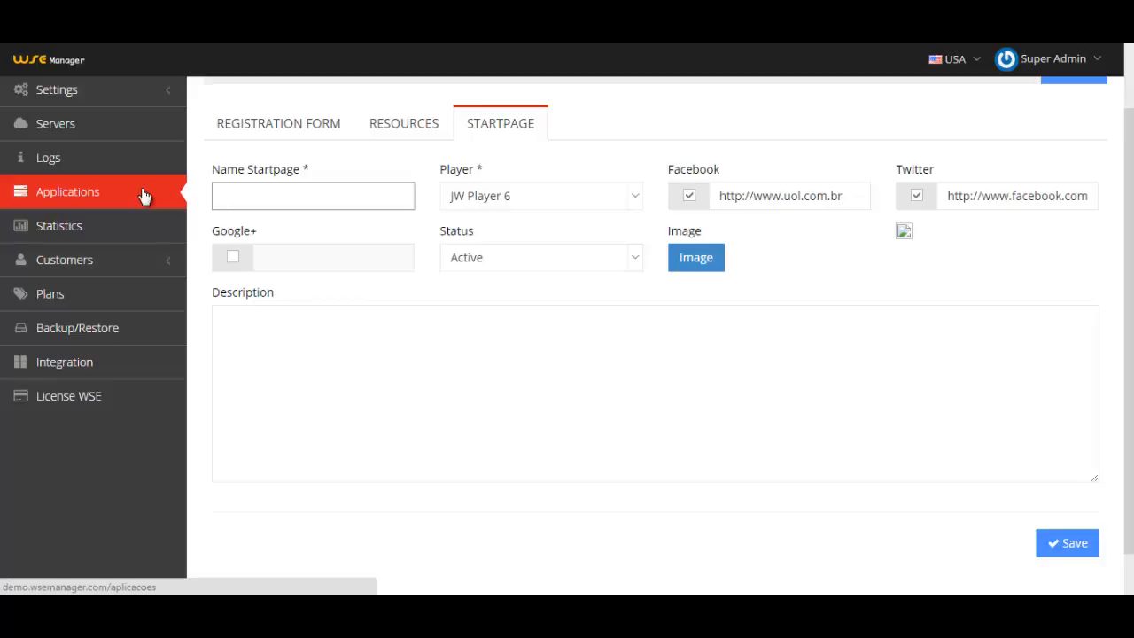
click(312, 195)
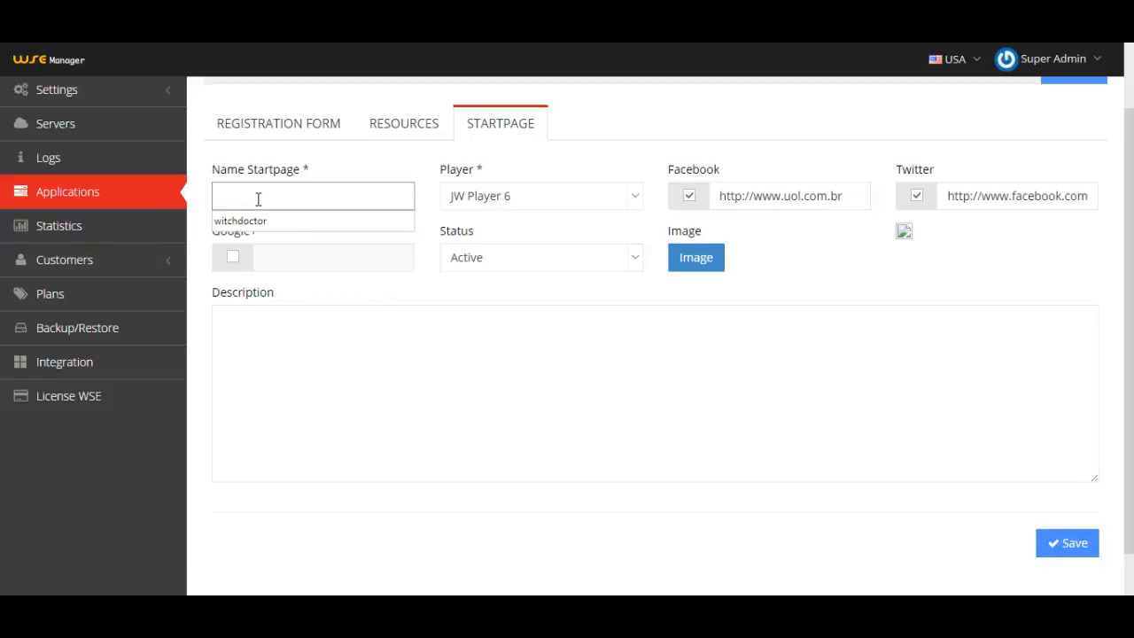
click(312, 195)
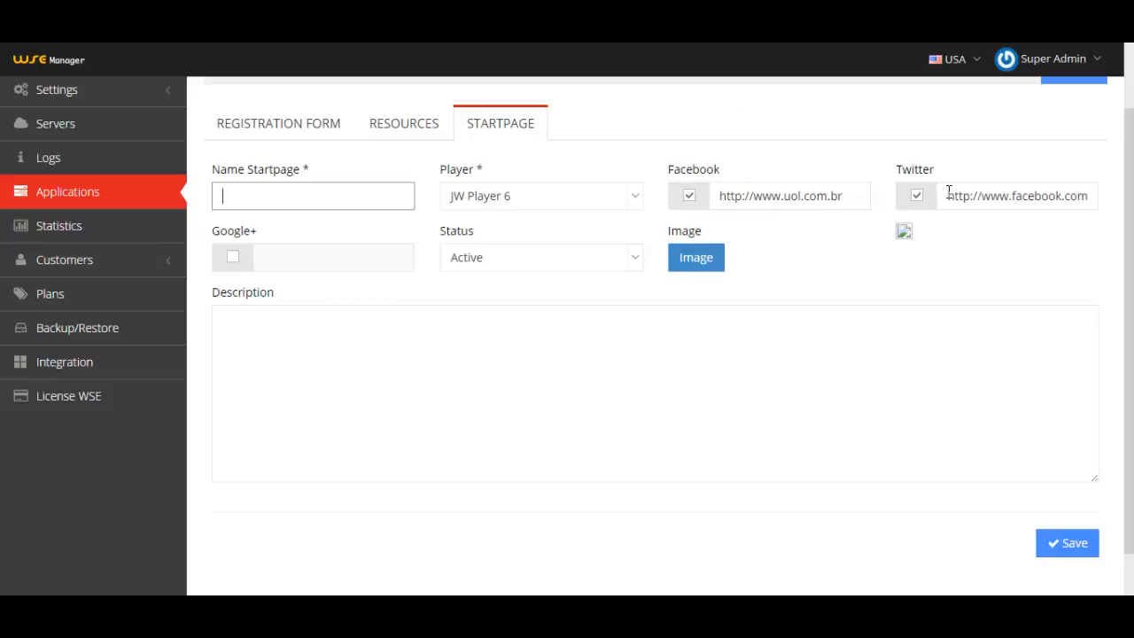
click(789, 195)
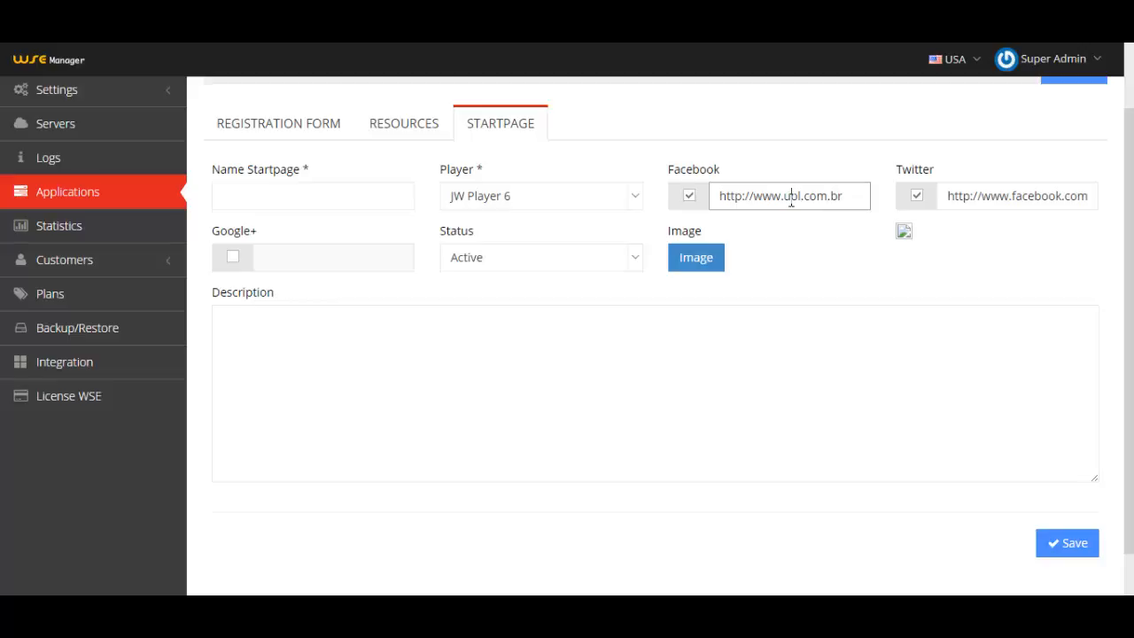
scroll(down, 3)
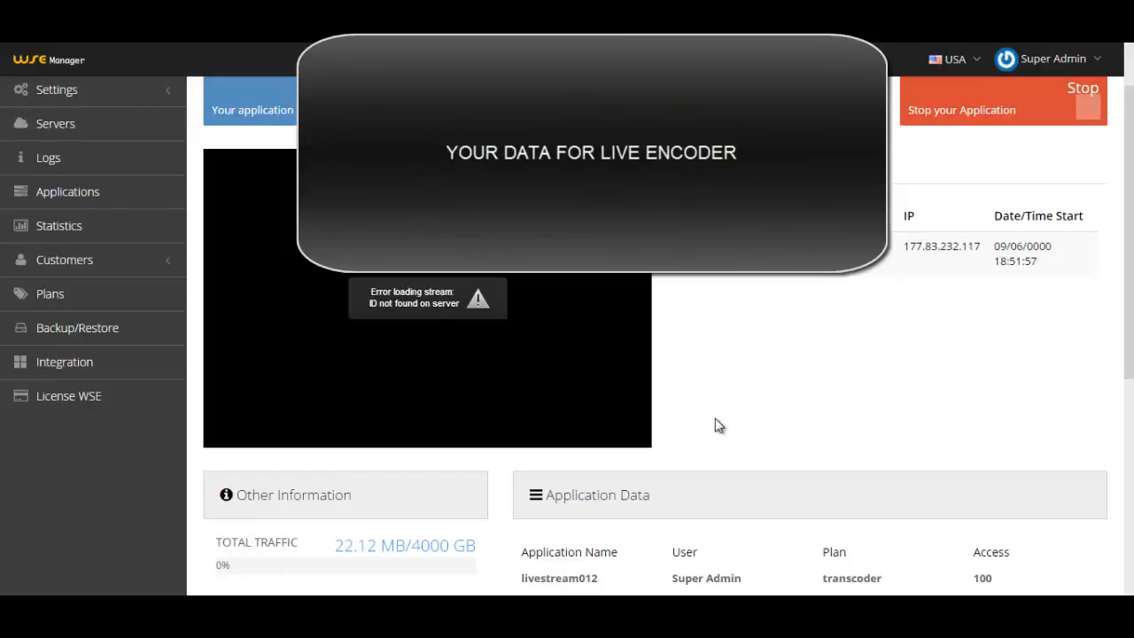
- Locate Live Encoder data on the overview and select the FMS URL for copying
scroll(down, 3)
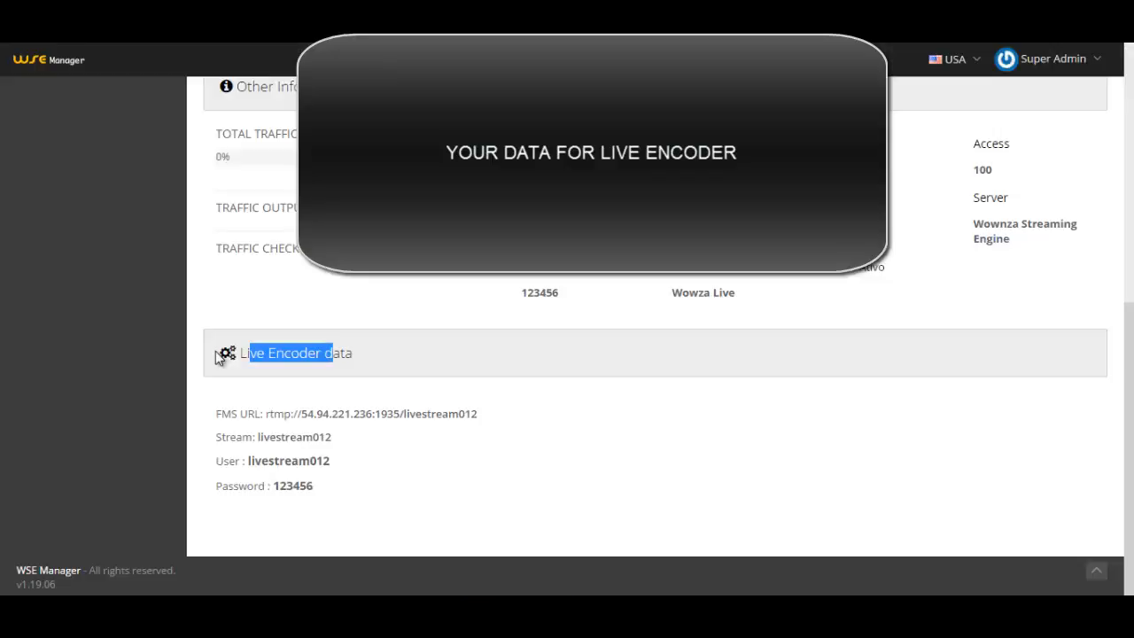
mouse_move(281, 436)
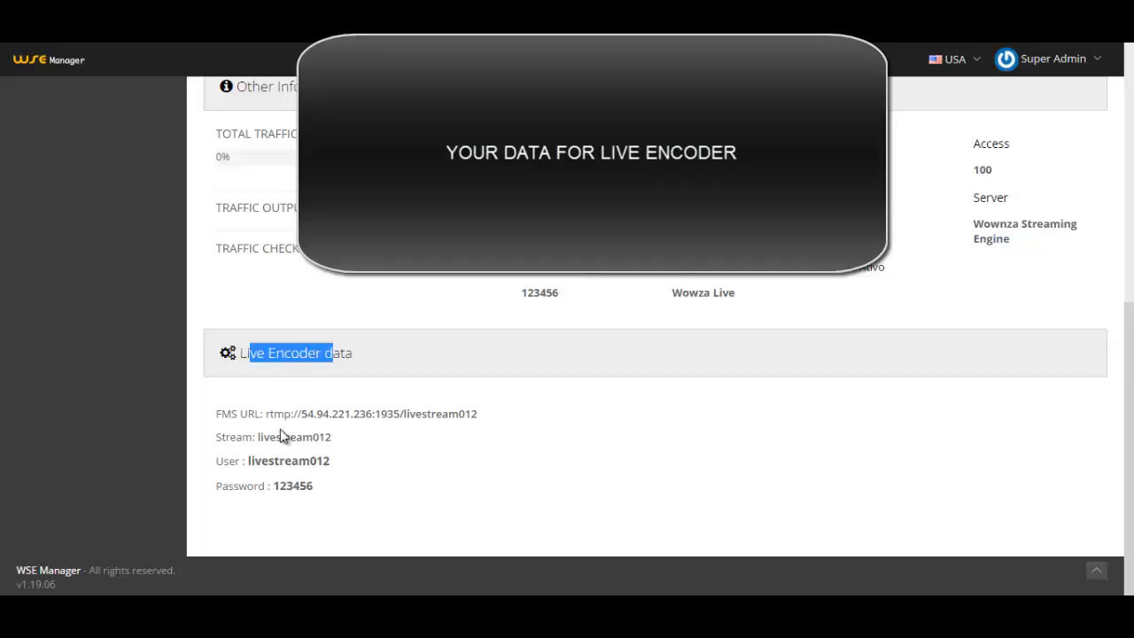
double_click(294, 435)
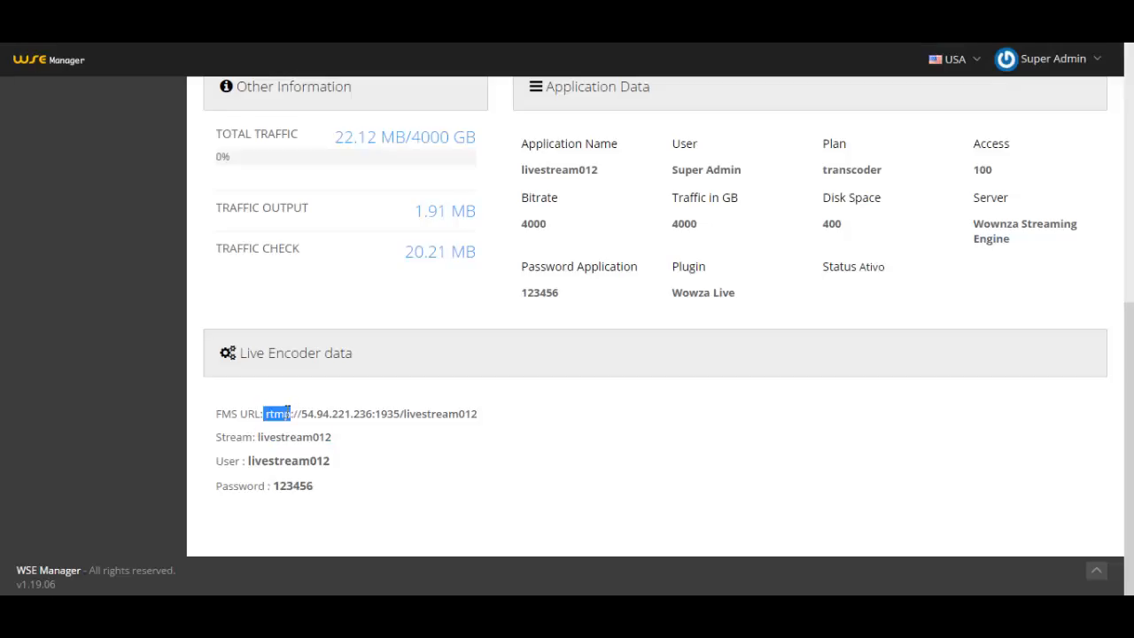
drag(266, 415, 475, 415)
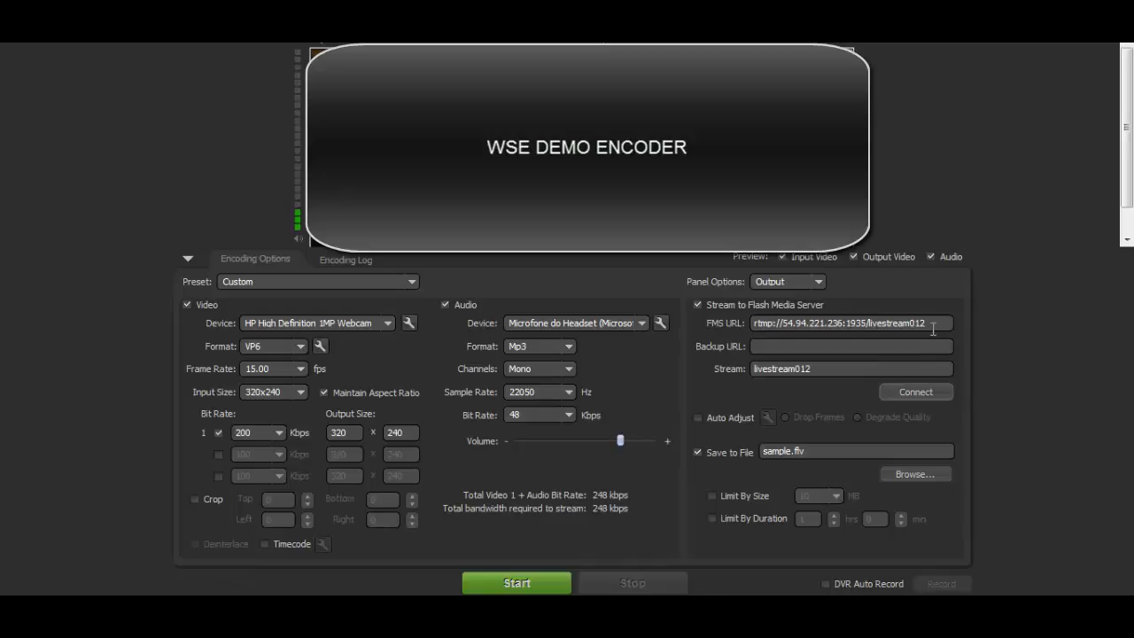
triple_click(836, 322)
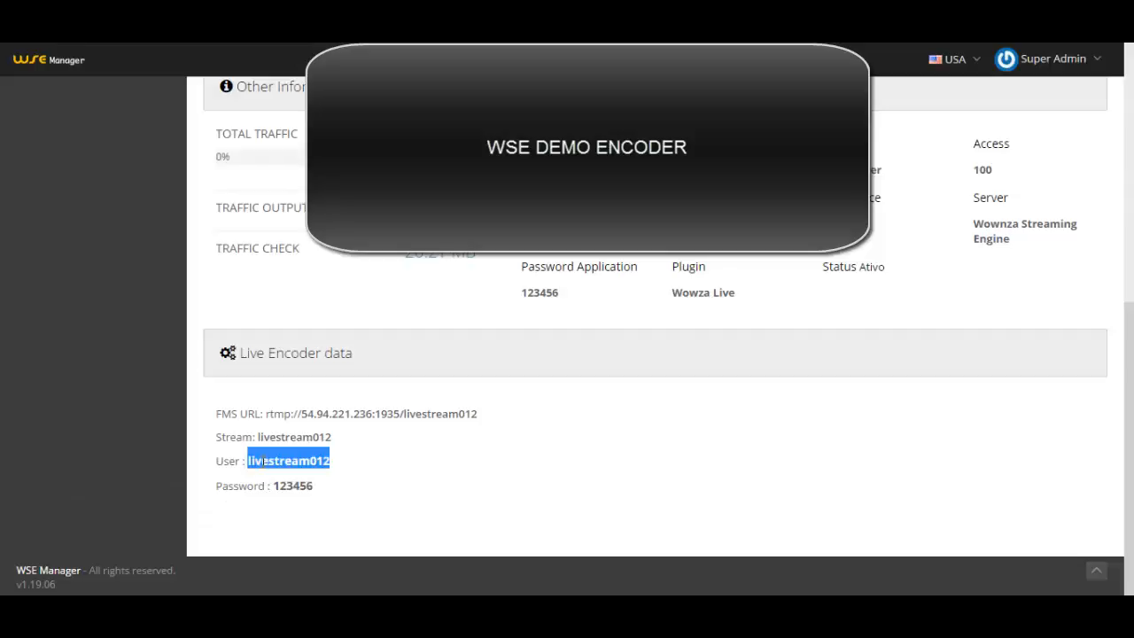
mouse_move(354, 478)
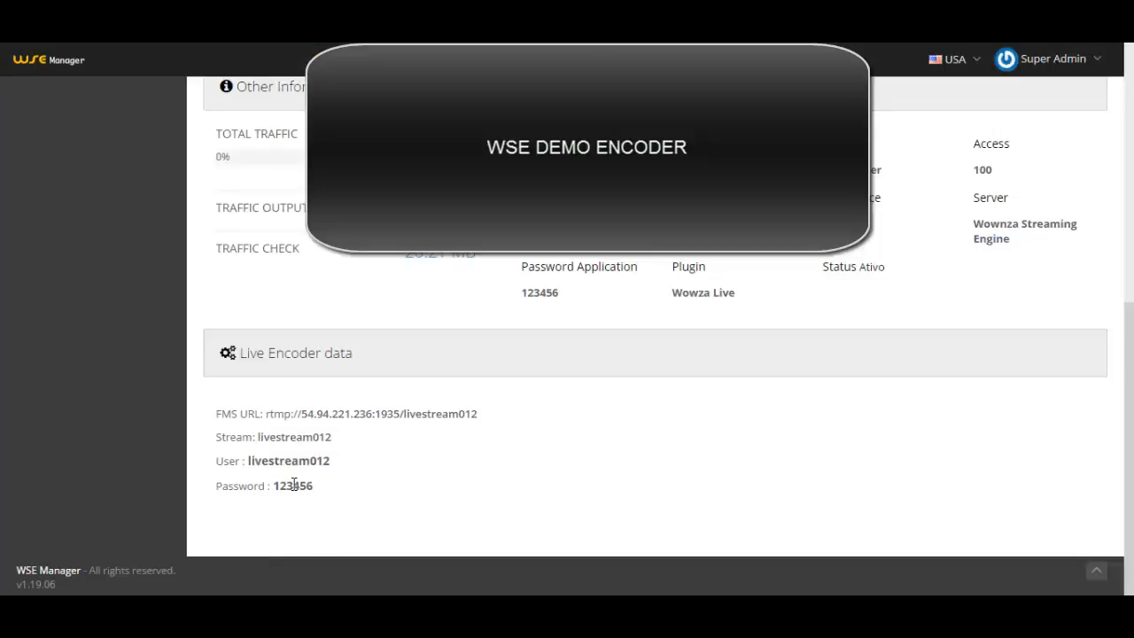
double_click(292, 486)
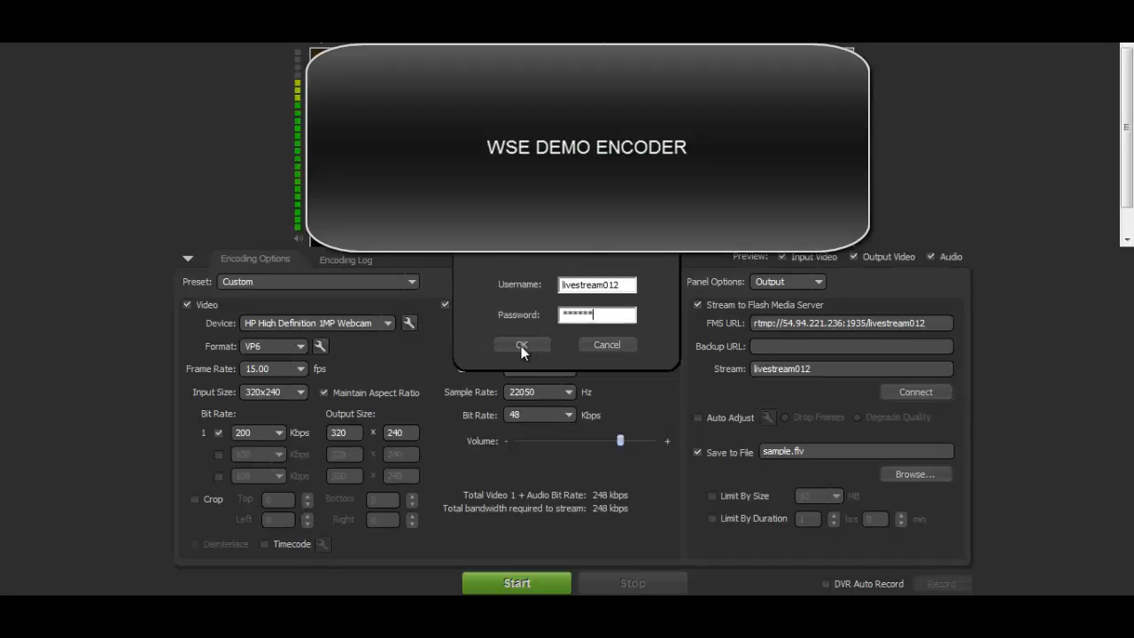
click(521, 343)
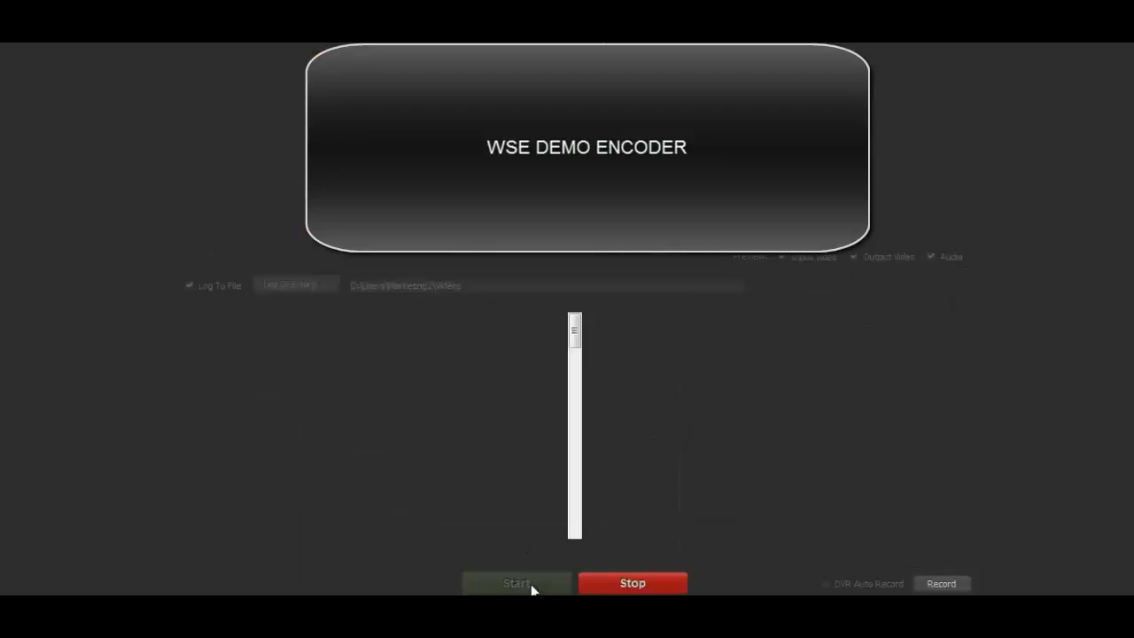
click(517, 583)
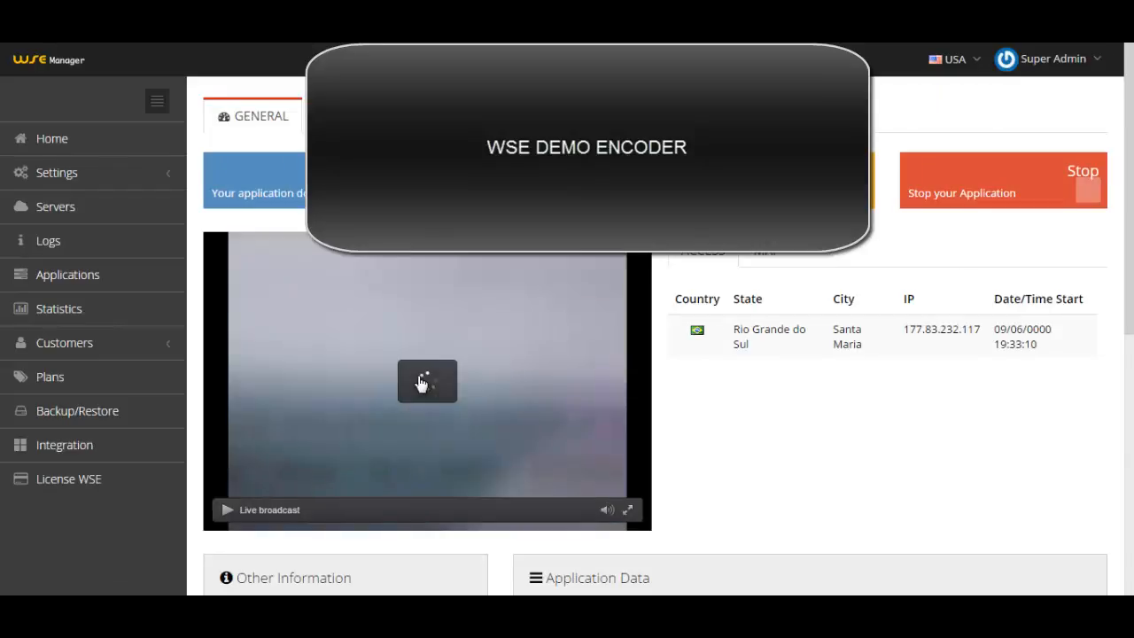
- Play the live webcam broadcast in the application's embedded player
click(227, 510)
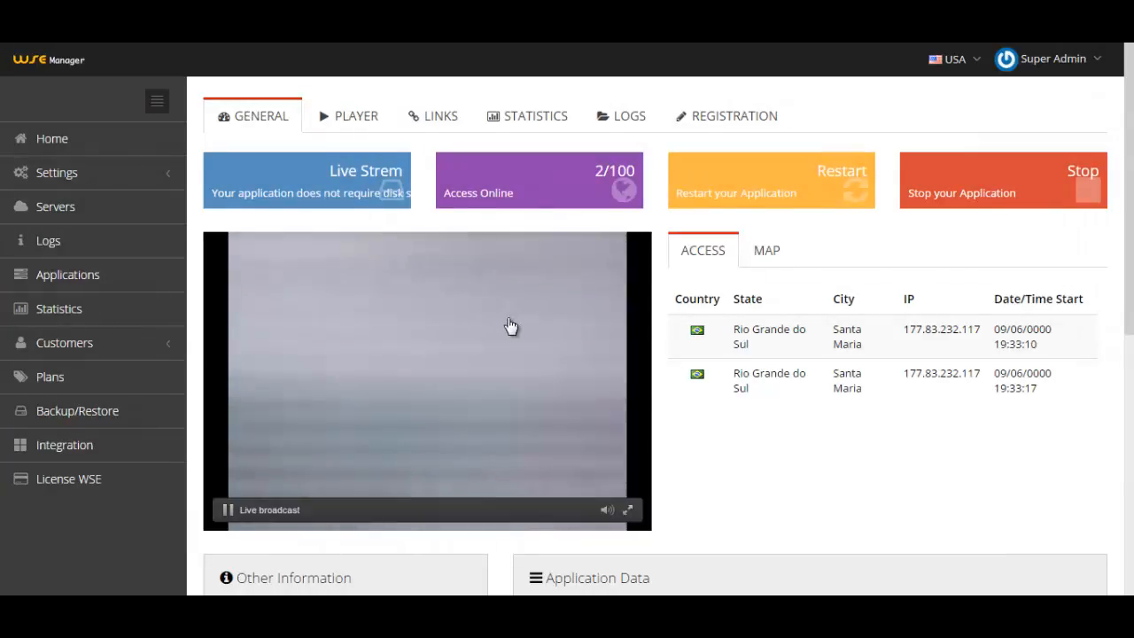
mouse_move(361, 411)
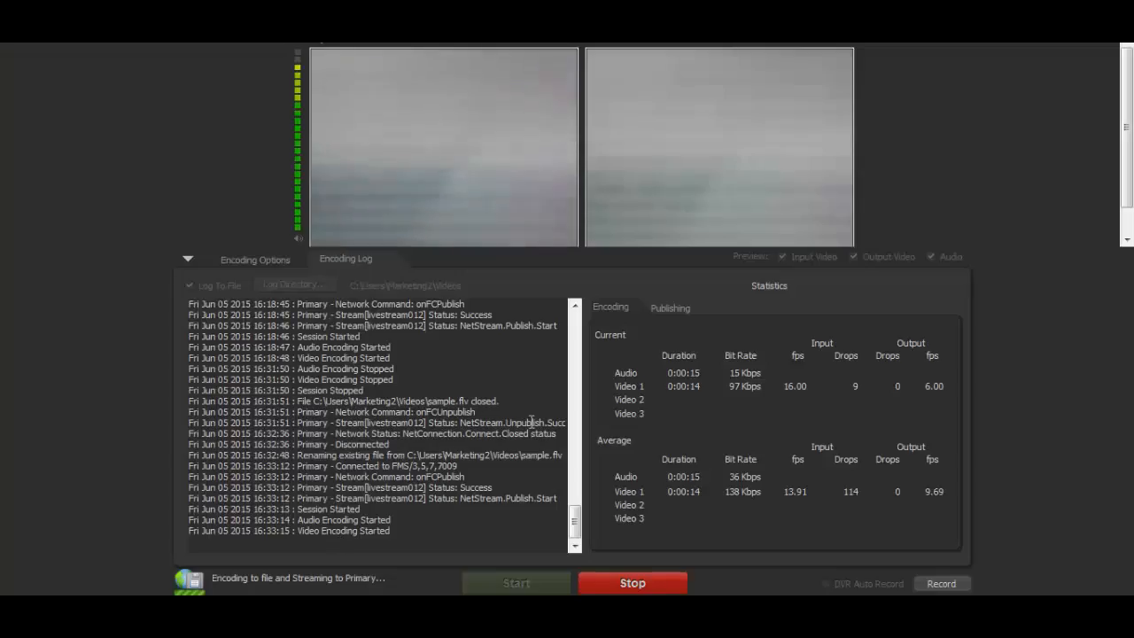
- Stop streaming the webcam to the server from the Encoding Log view
click(630, 582)
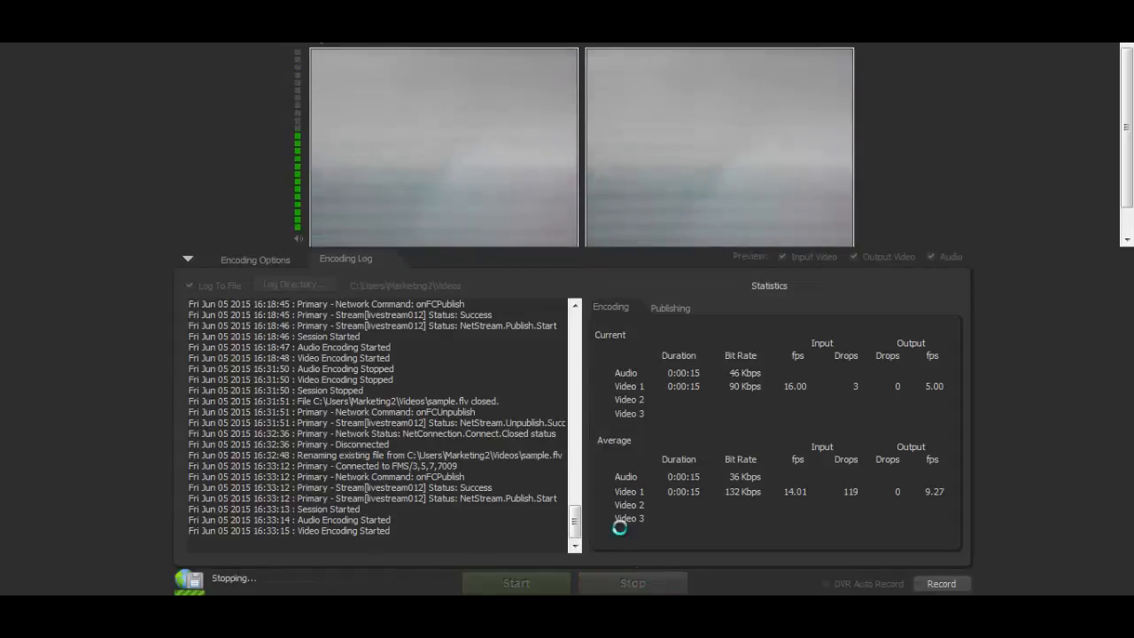